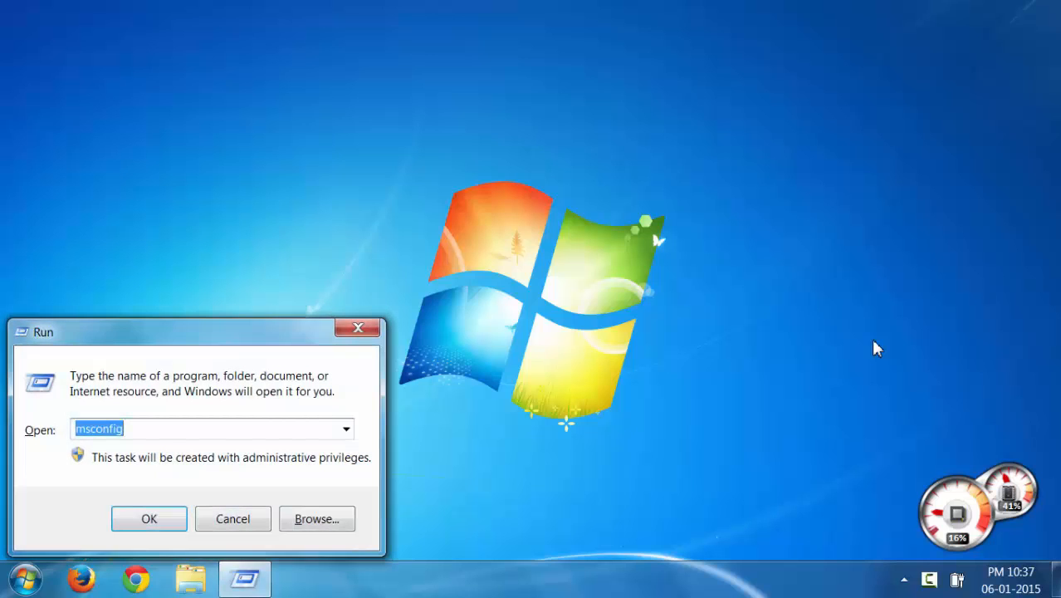
- Run msconfig to bring up the System Configuration utility
text(ms)
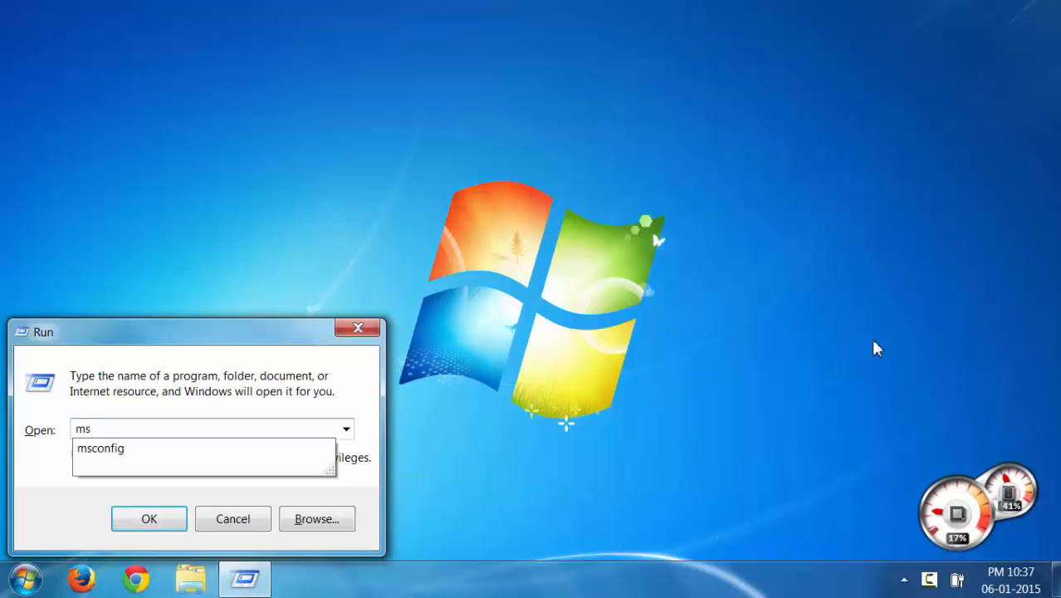
text(config)
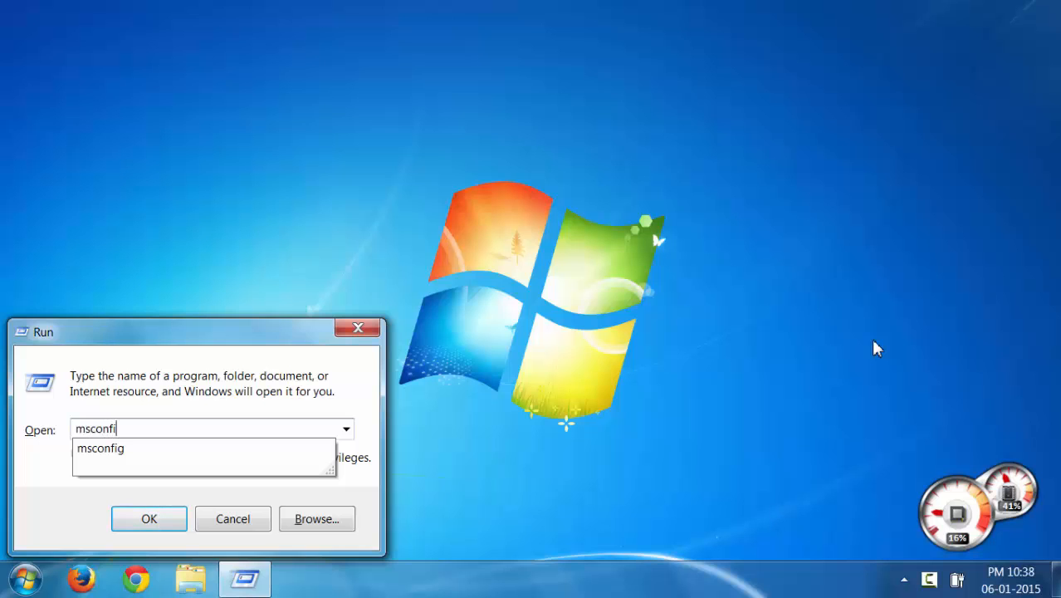
click(150, 518)
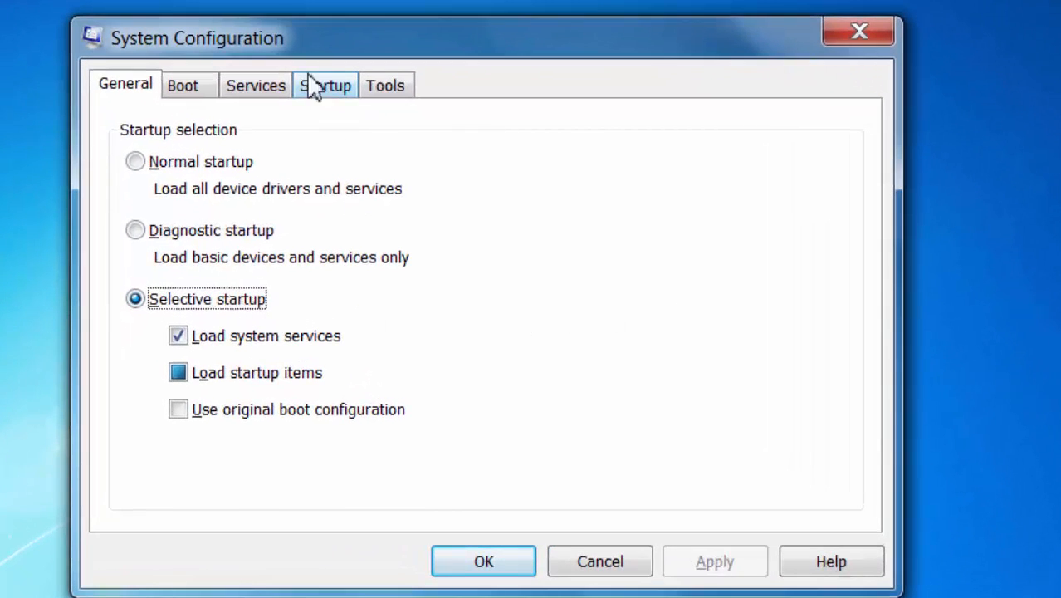
- Uncheck Skype, Google Update and Java Platform SE Auto Updater in Startup and apply
click(324, 85)
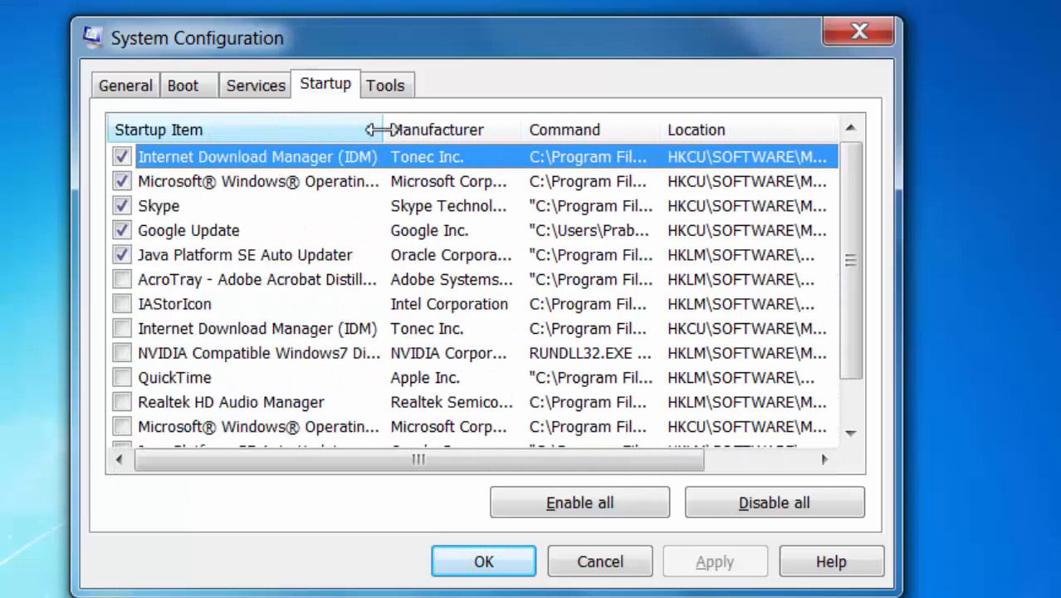
drag(379, 130, 435, 132)
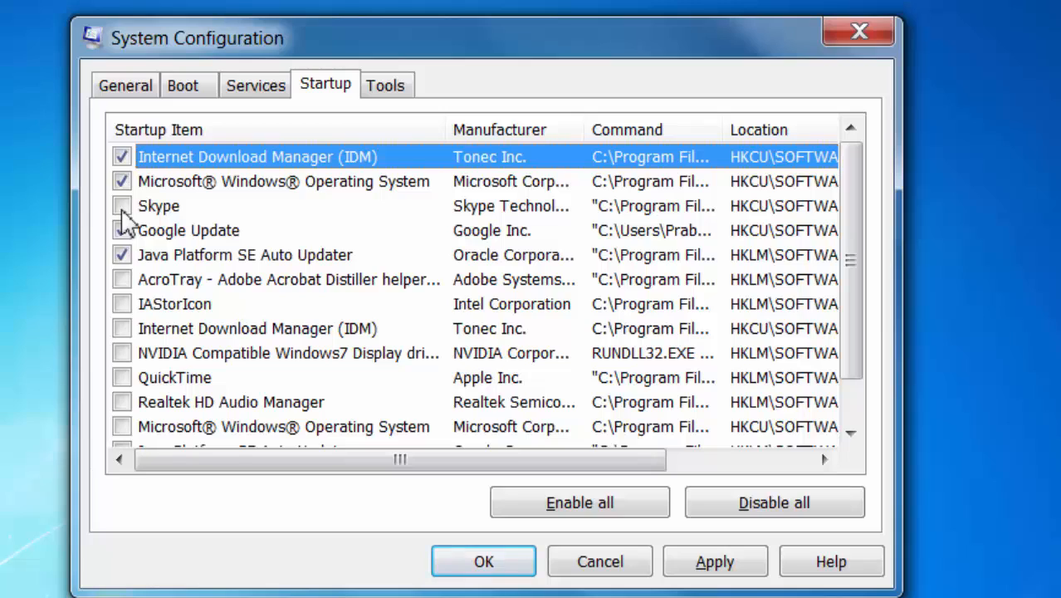
click(123, 229)
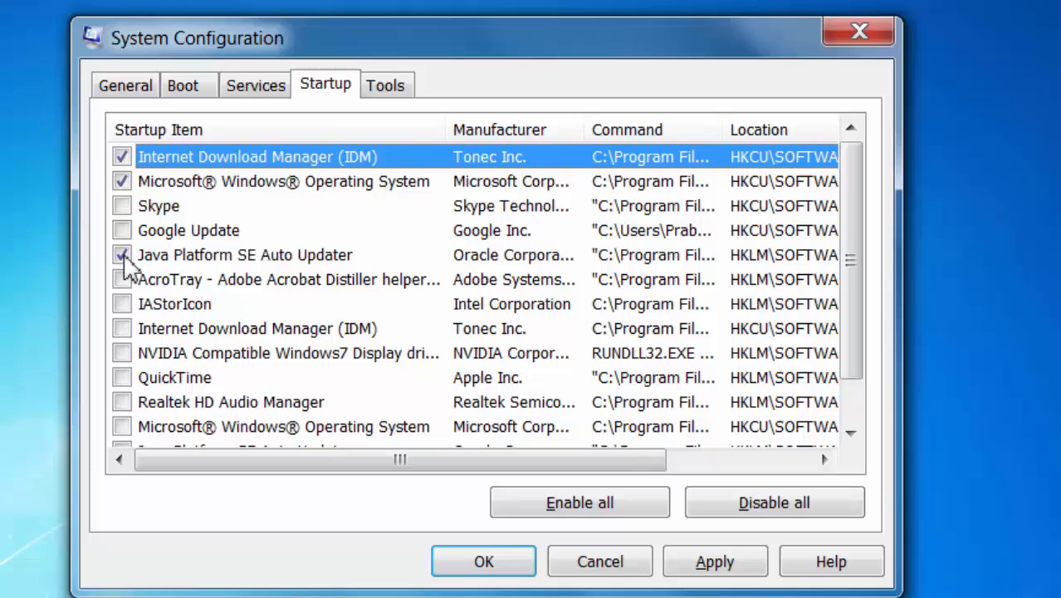
click(123, 256)
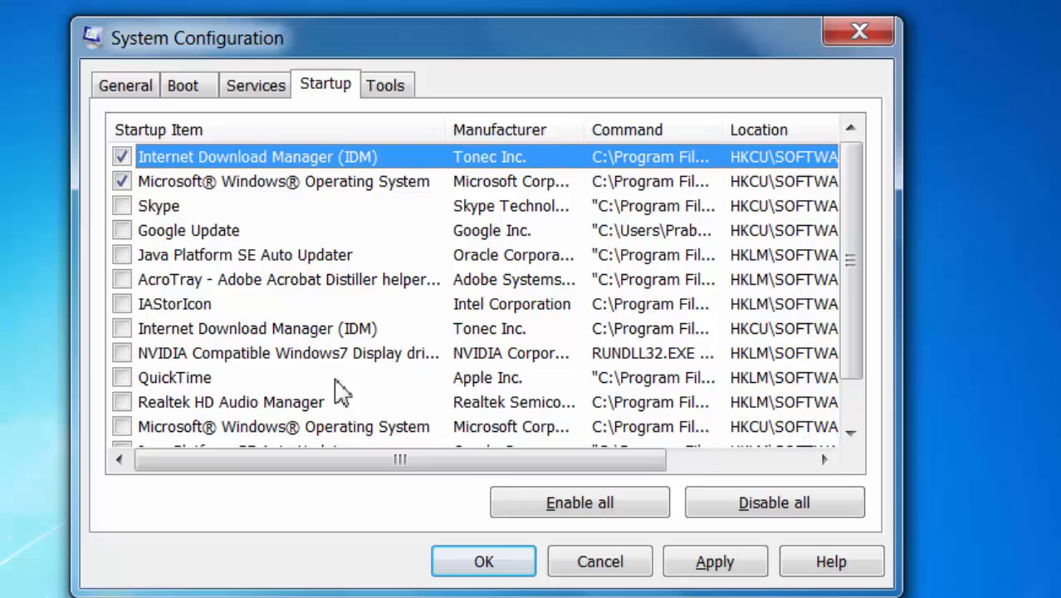
mouse_move(295, 183)
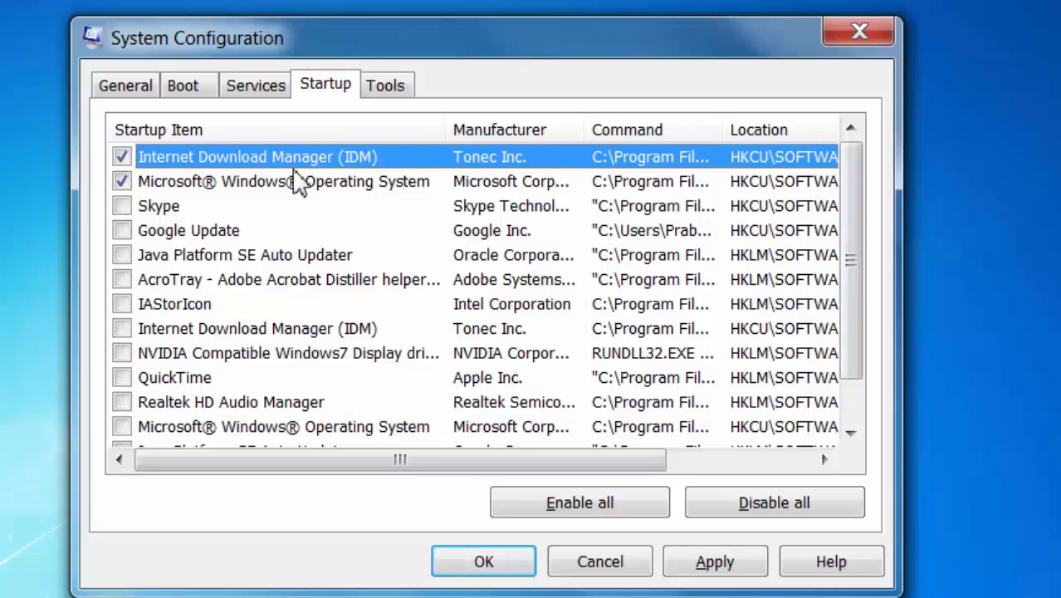
mouse_move(193, 191)
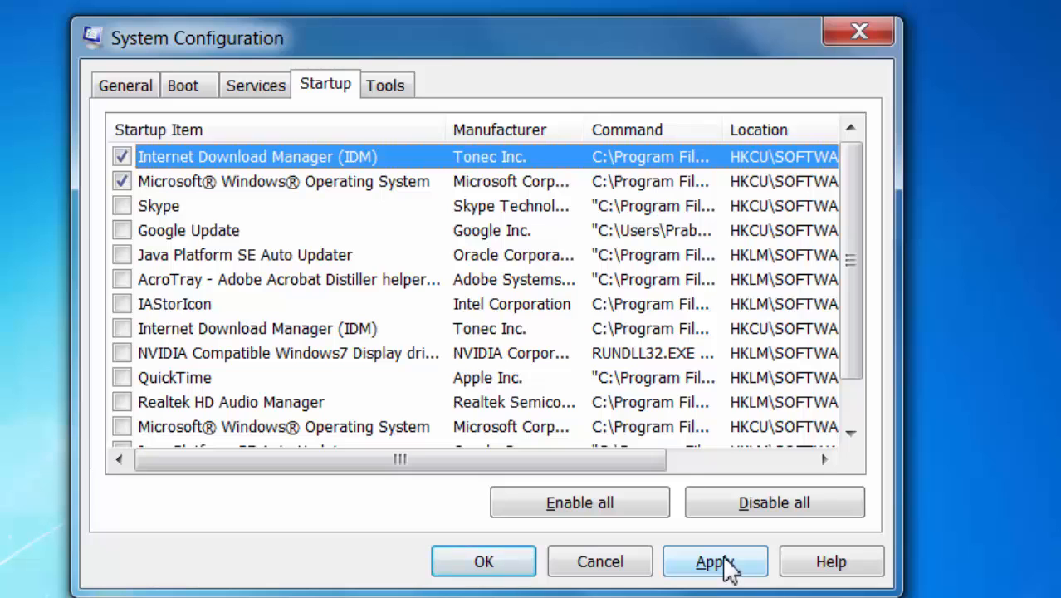
click(714, 561)
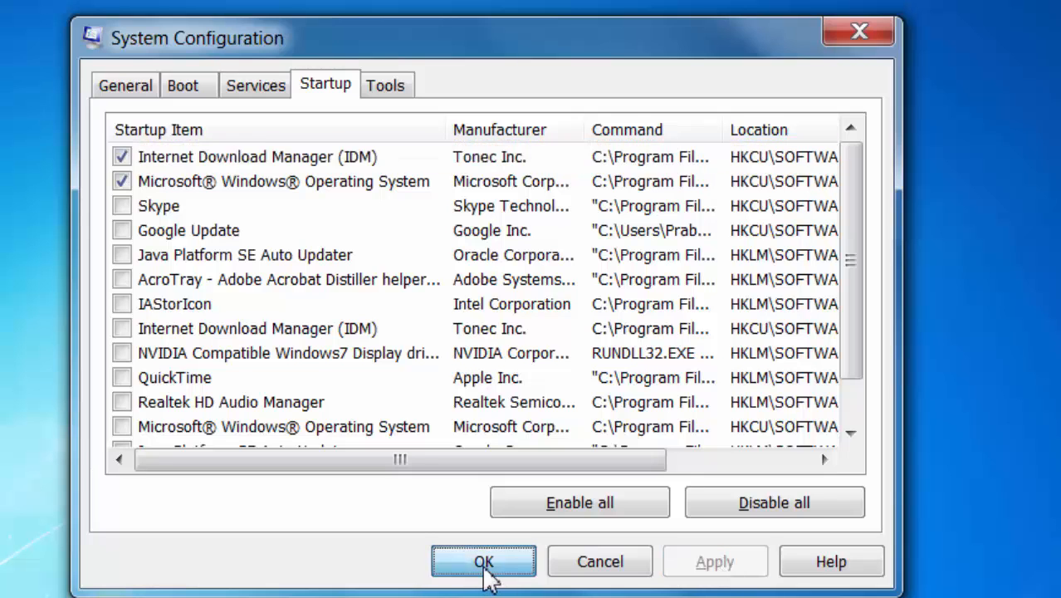
- Close System Configuration with OK and exit without restarting
click(484, 561)
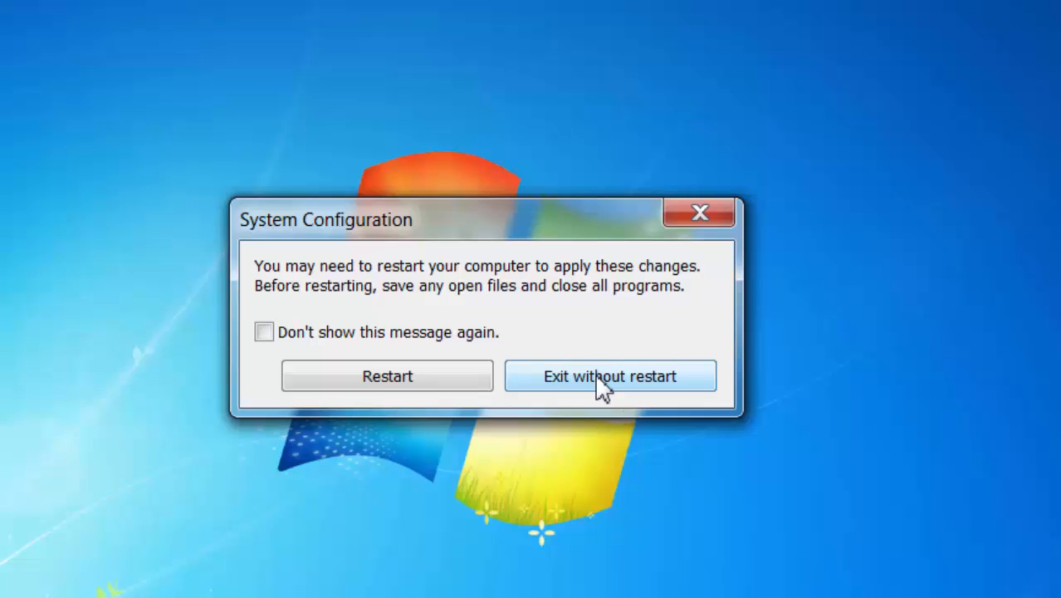
click(611, 375)
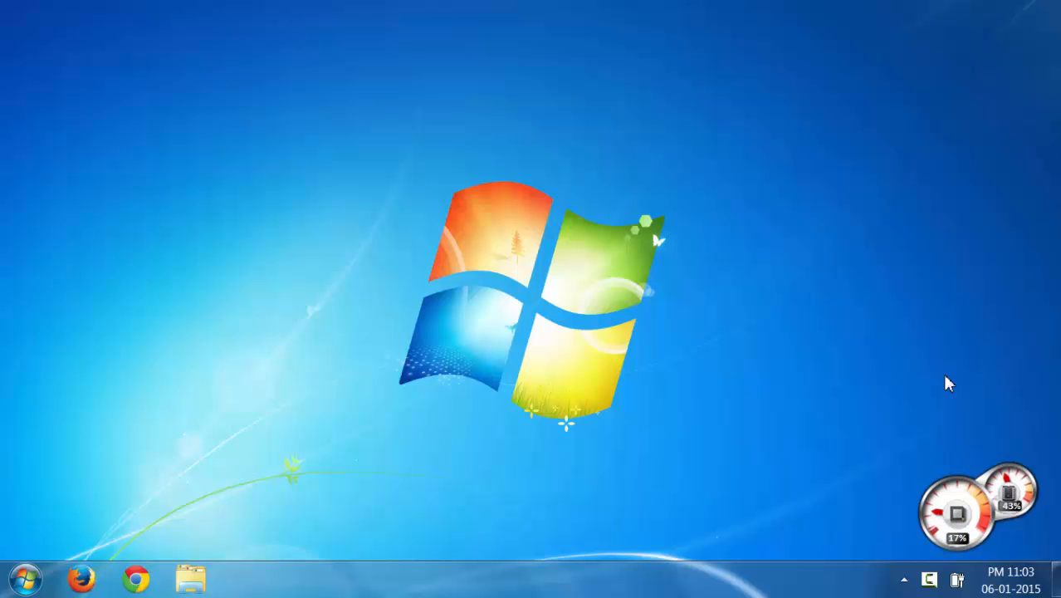
- Run 'temp', delete the Windows Temp contents except the in-use vmware-SYSTEM folder, and close it
text(tem)
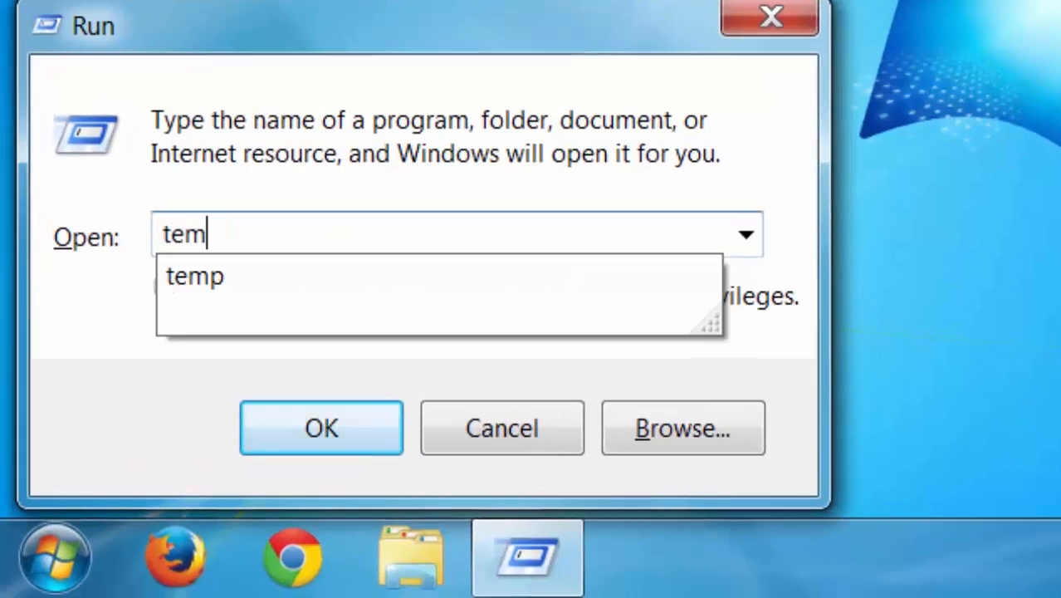
click(322, 428)
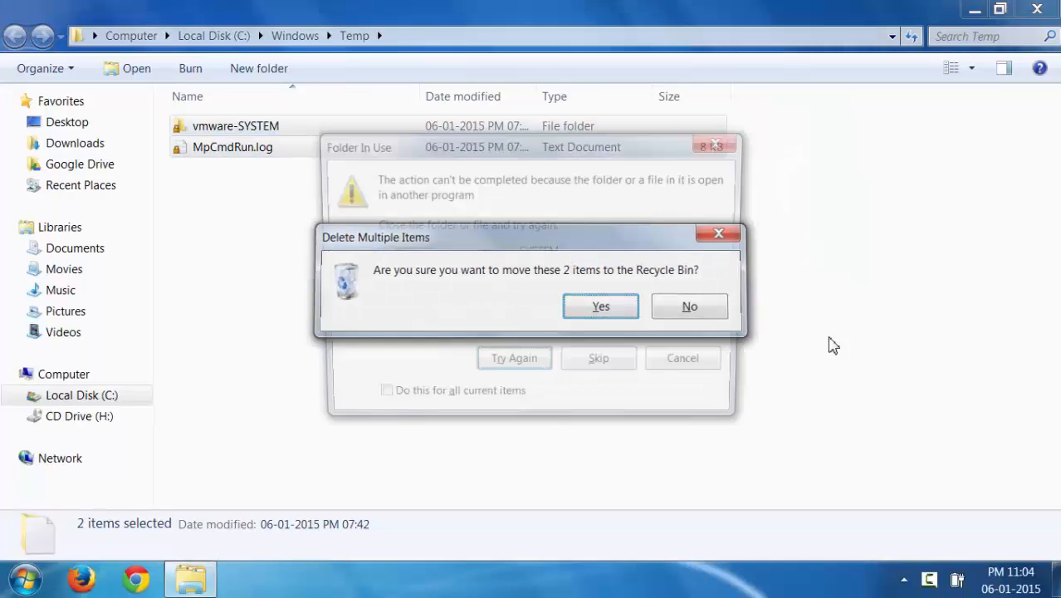
click(600, 305)
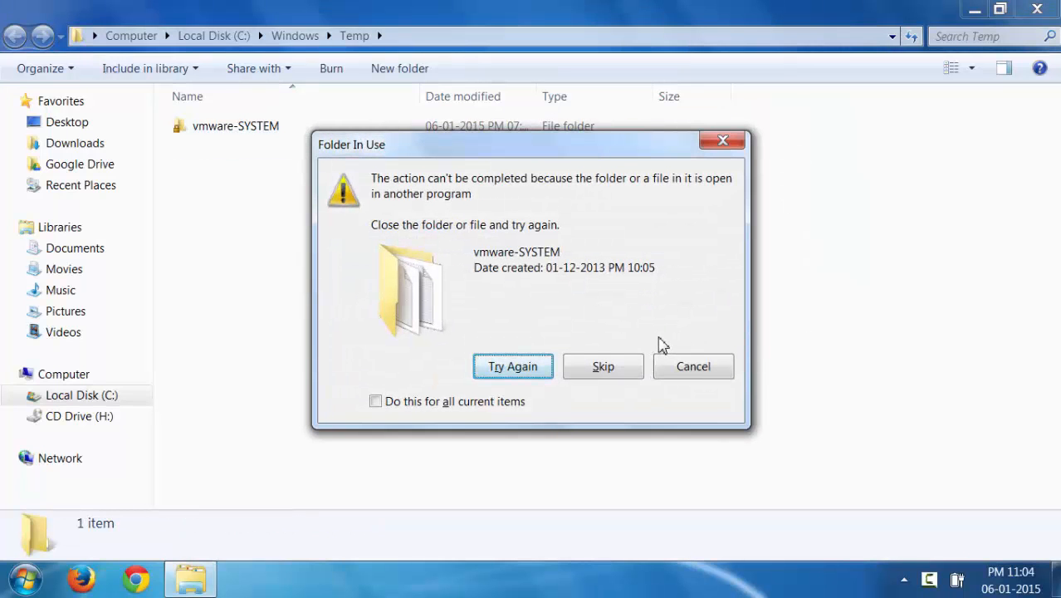
mouse_move(623, 338)
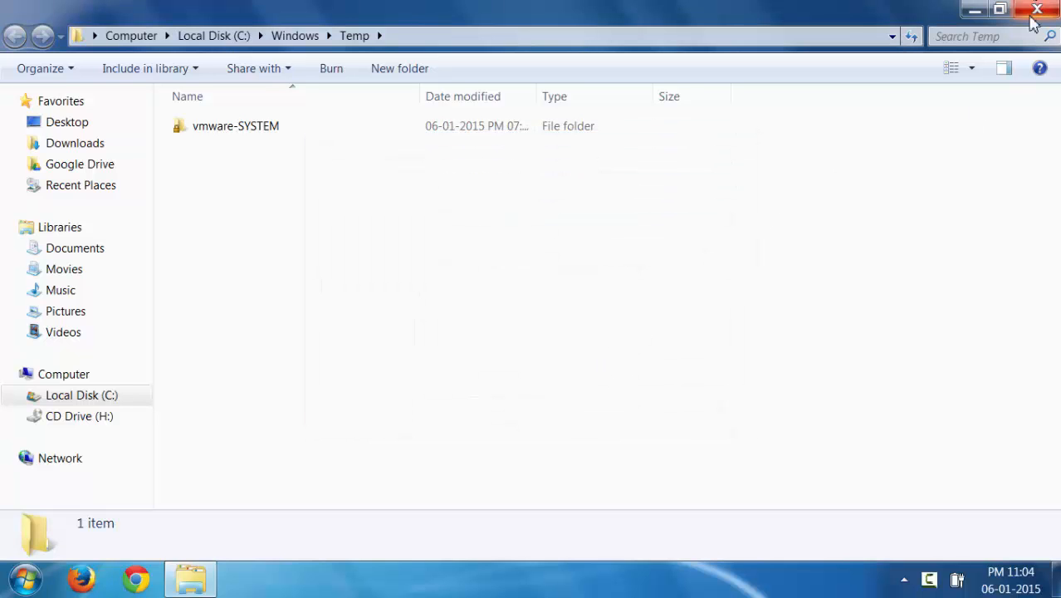
click(1037, 10)
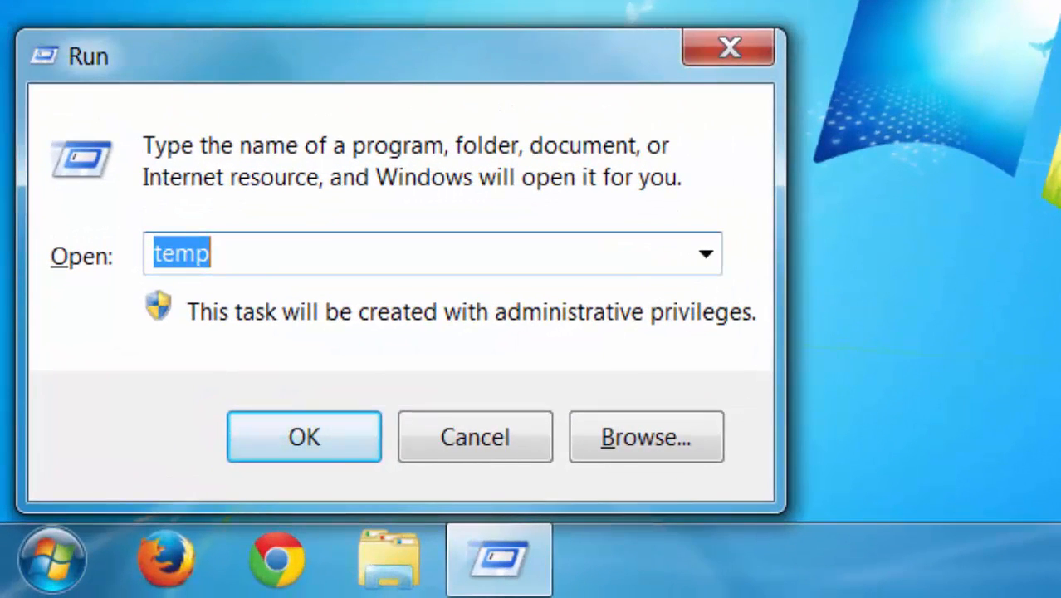
- Run %temp% and delete its 25 items, skipping all files still in use
text(%te)
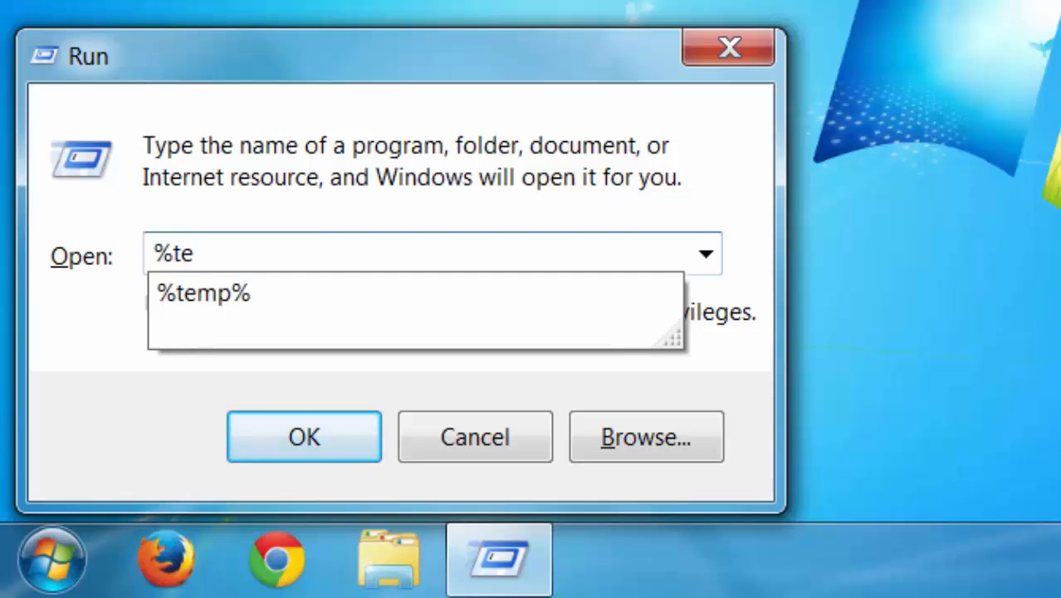
text(mp%)
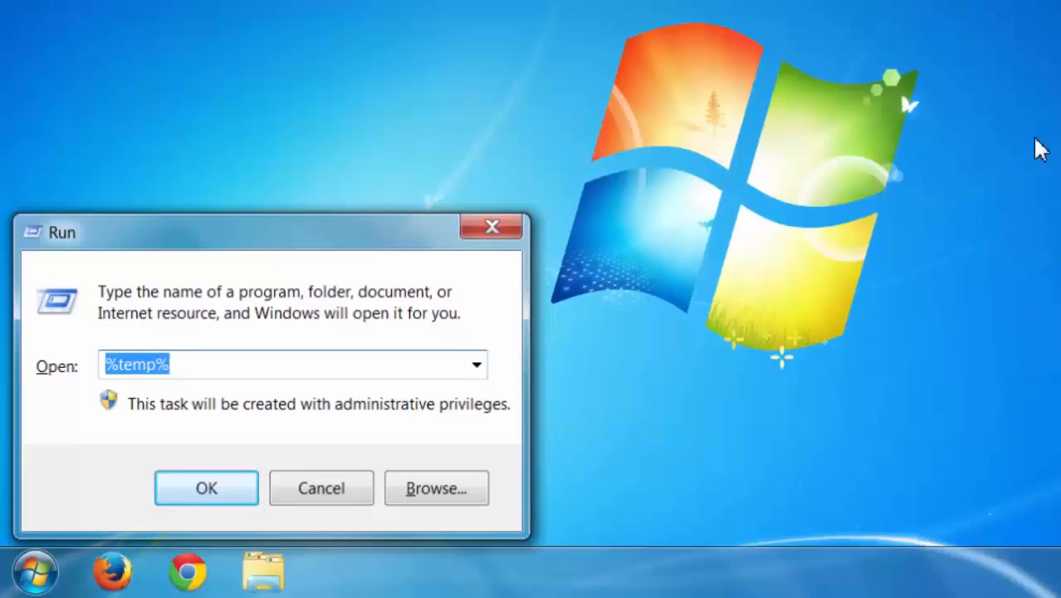
click(206, 488)
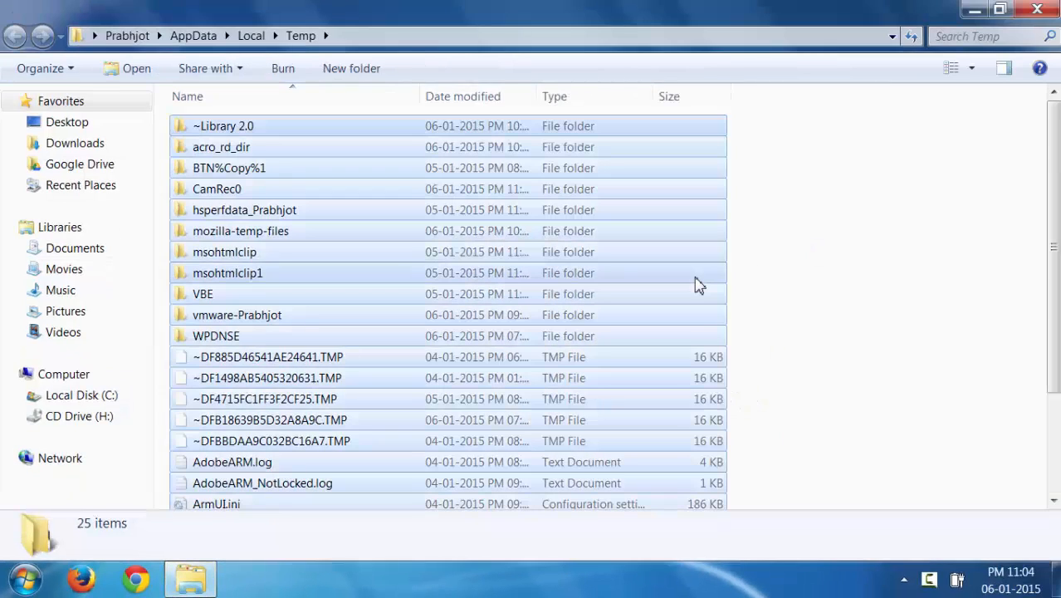
key(Delete)
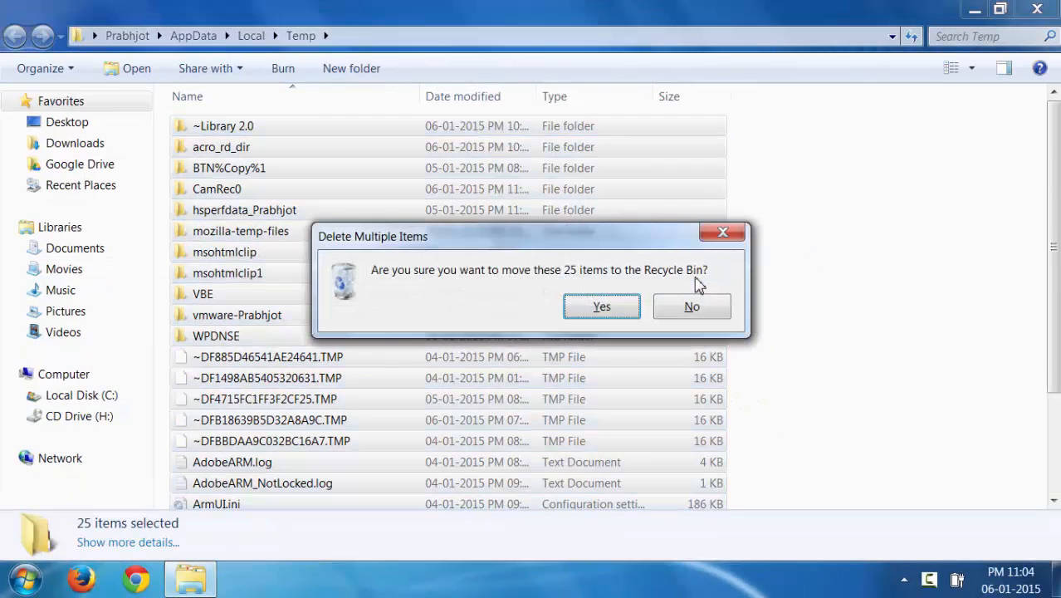
click(601, 305)
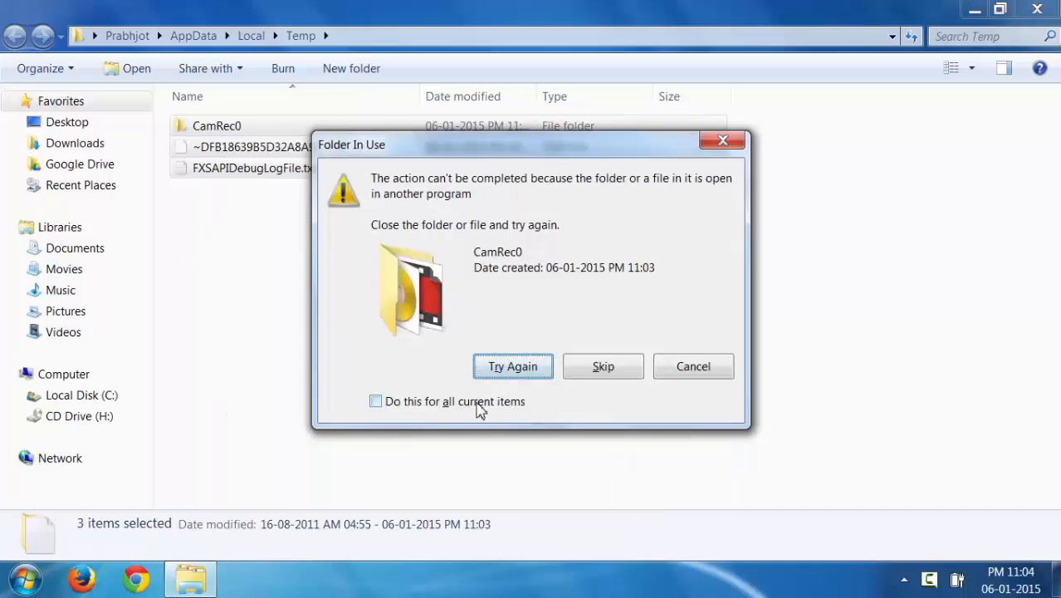
click(376, 400)
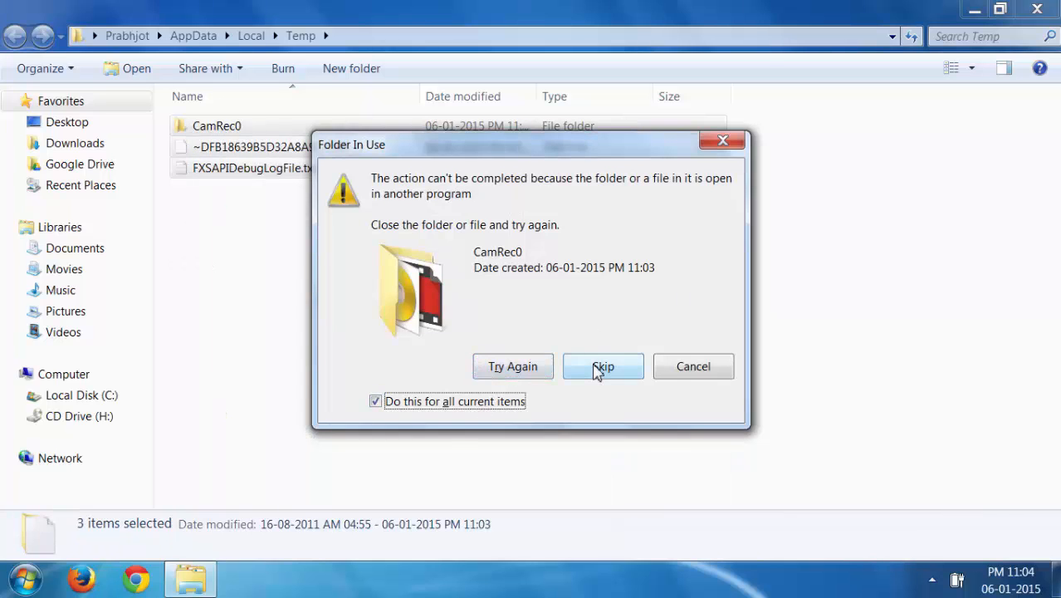
click(603, 367)
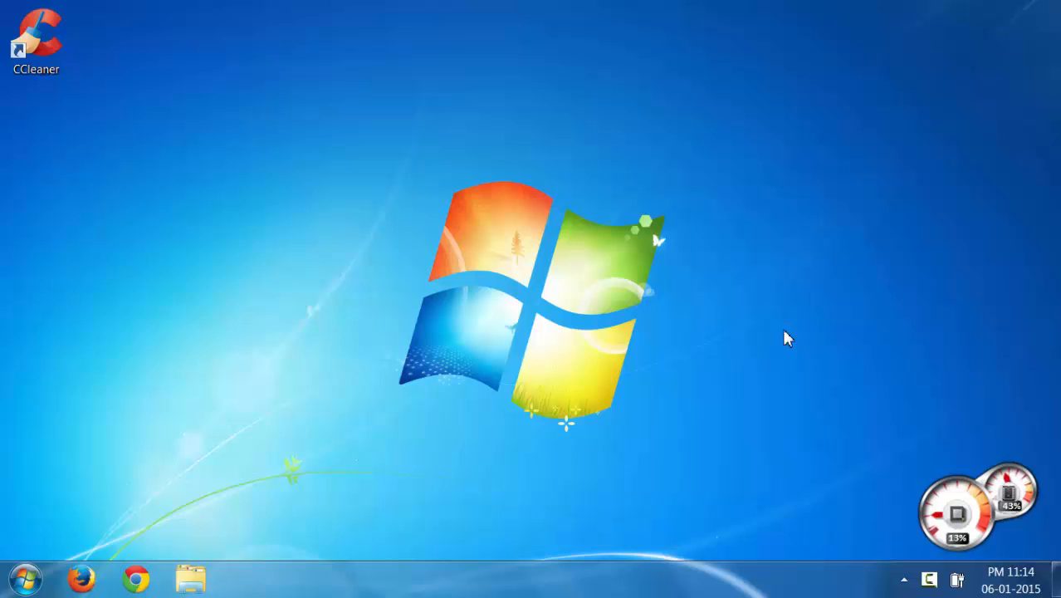
mouse_move(33, 116)
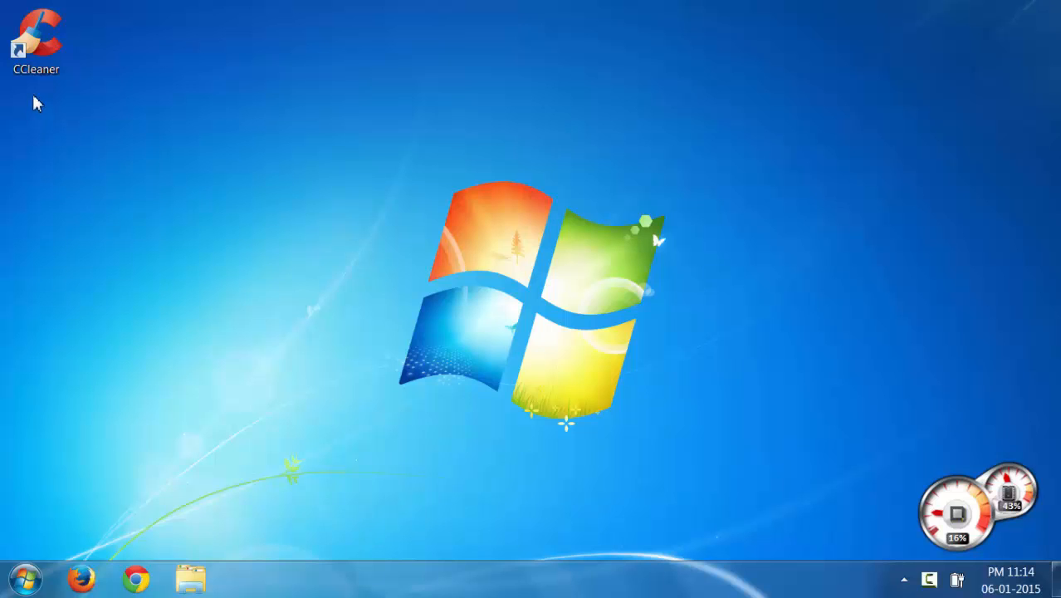
- Launch CCleaner from its desktop shortcut
double_click(36, 37)
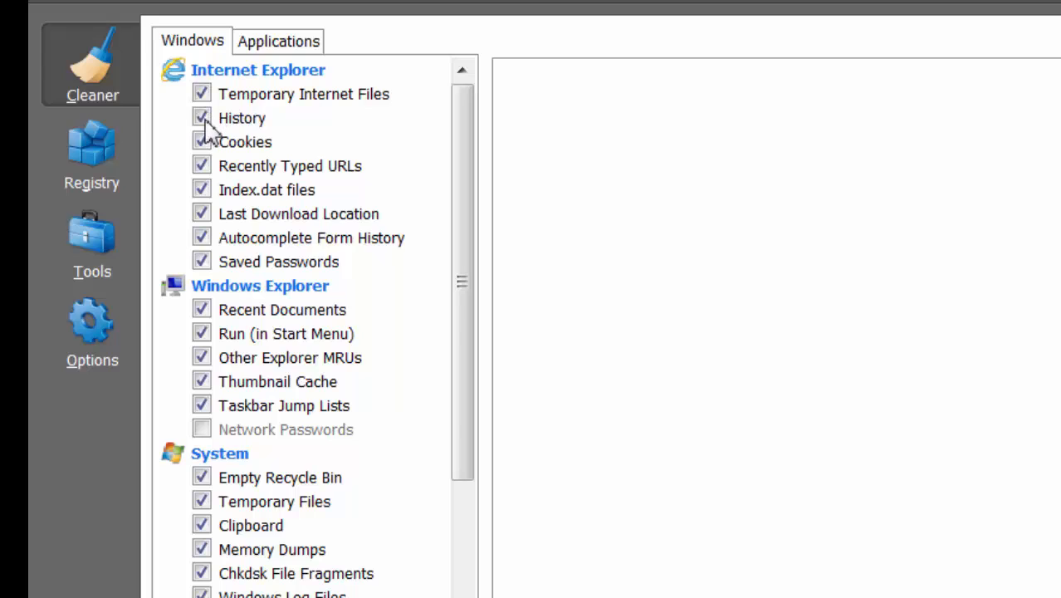
scroll(down, 3)
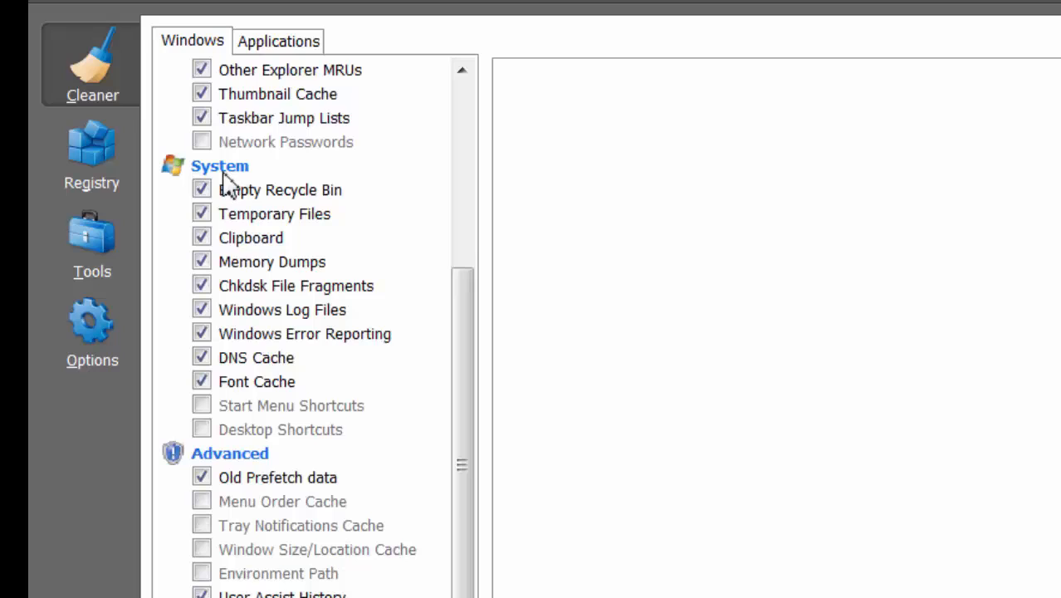
mouse_move(286, 229)
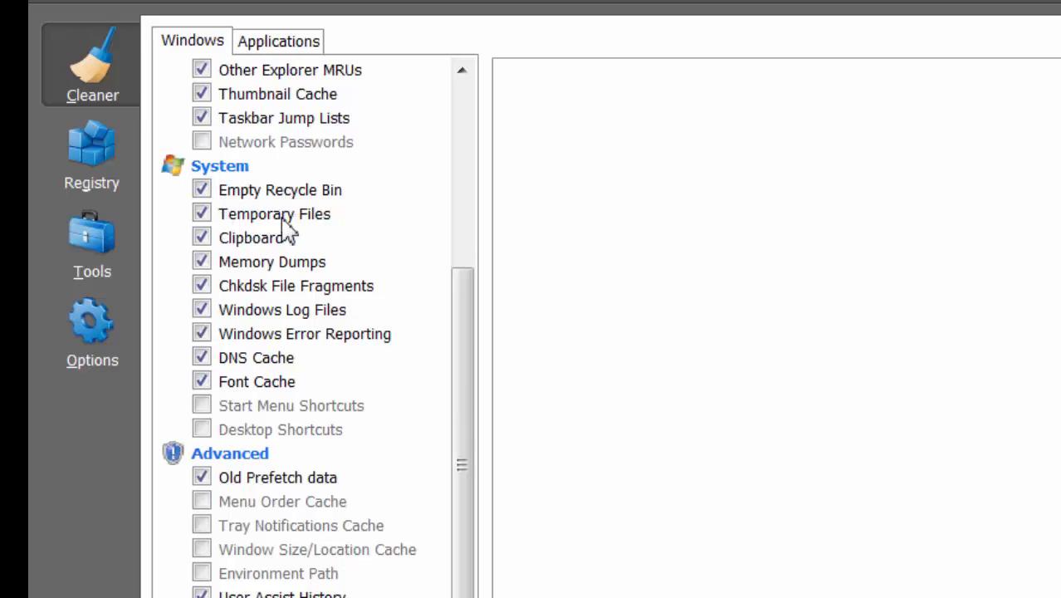
mouse_move(247, 274)
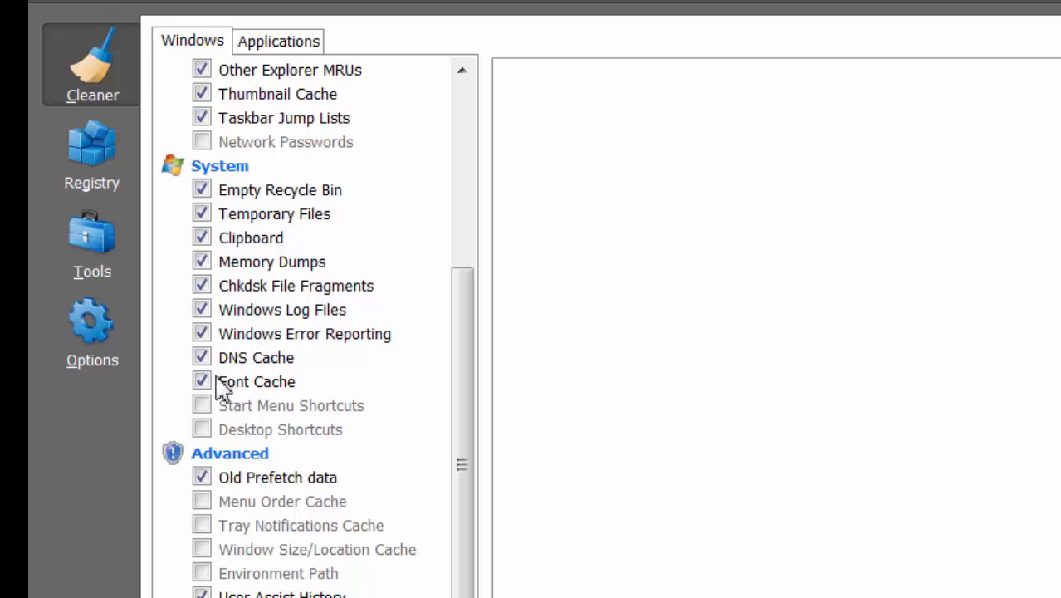
mouse_move(252, 403)
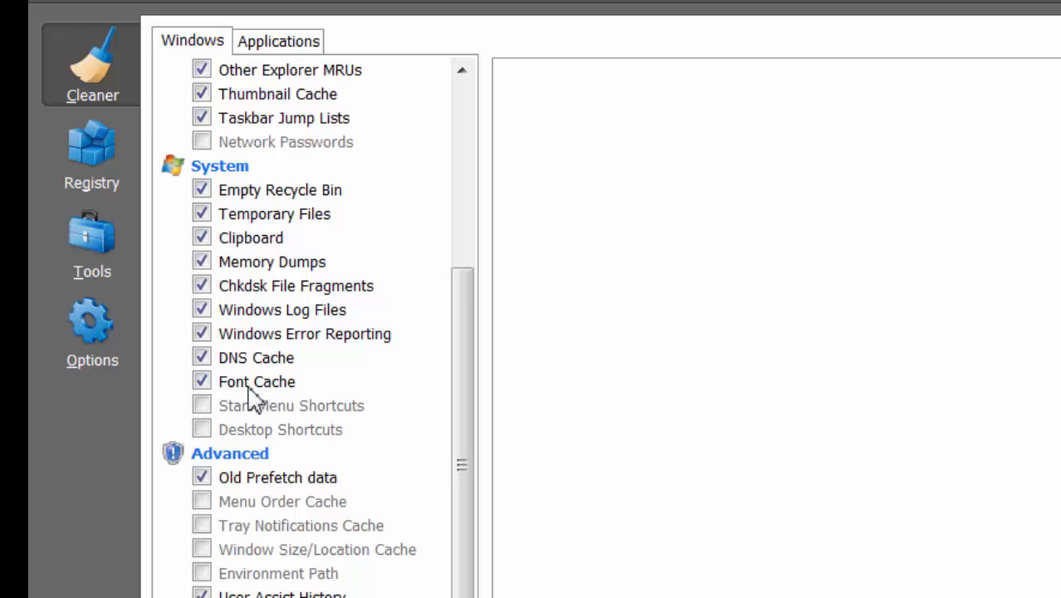
click(203, 405)
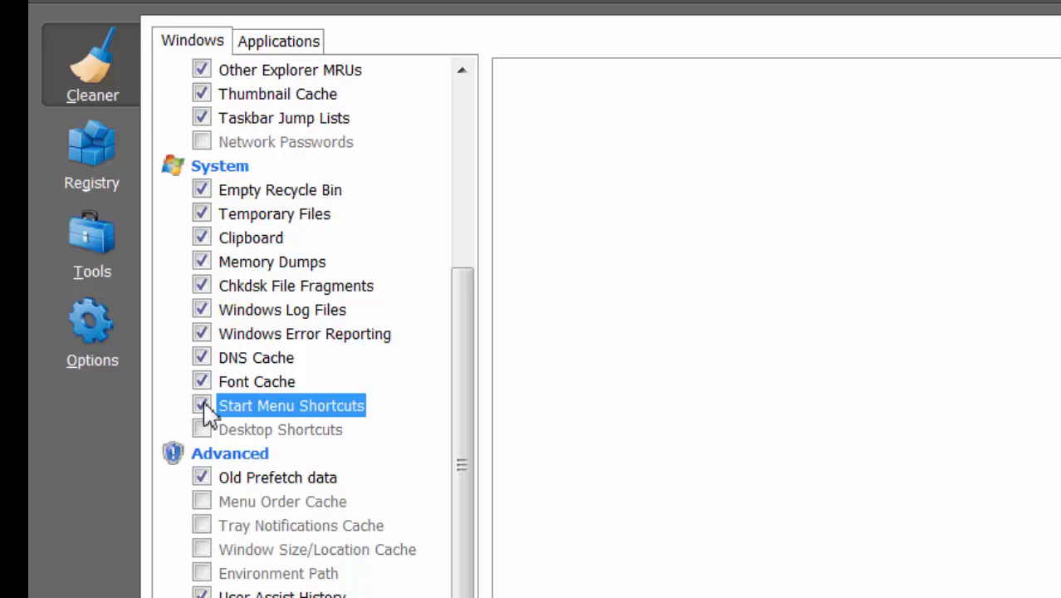
click(203, 405)
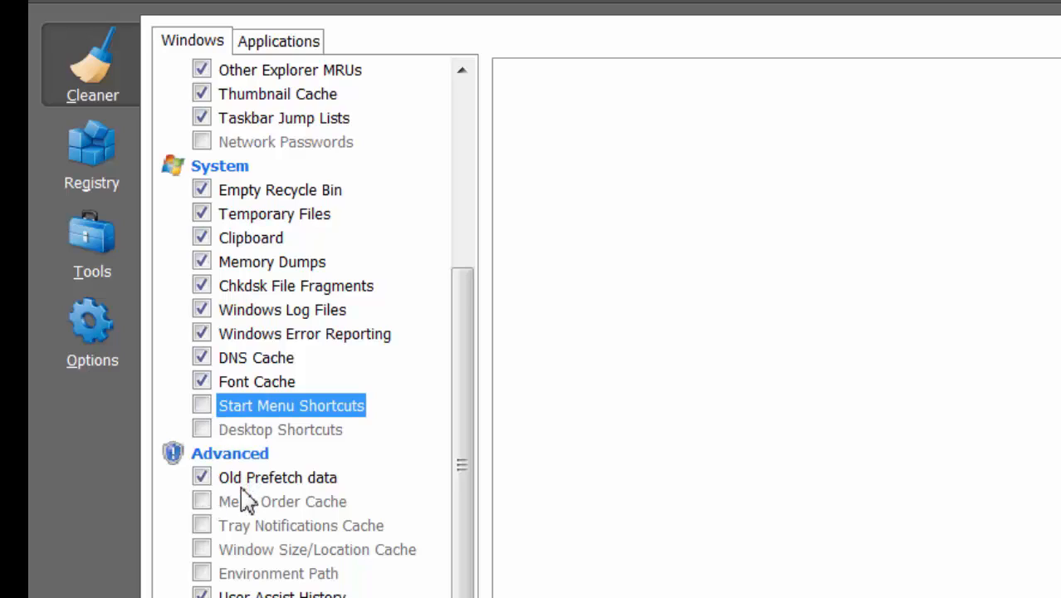
mouse_move(206, 505)
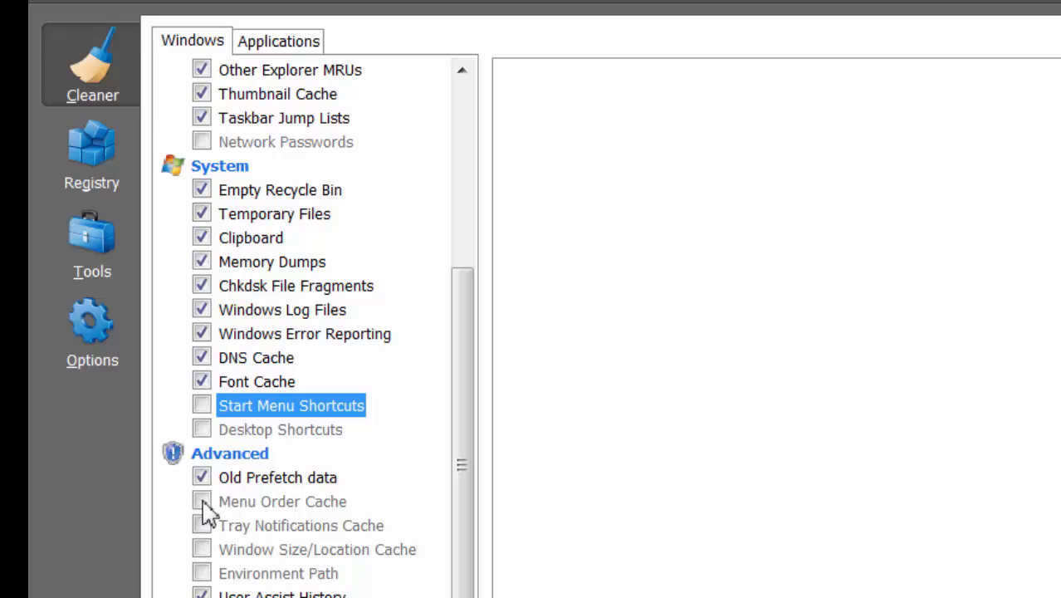
scroll(down, 3)
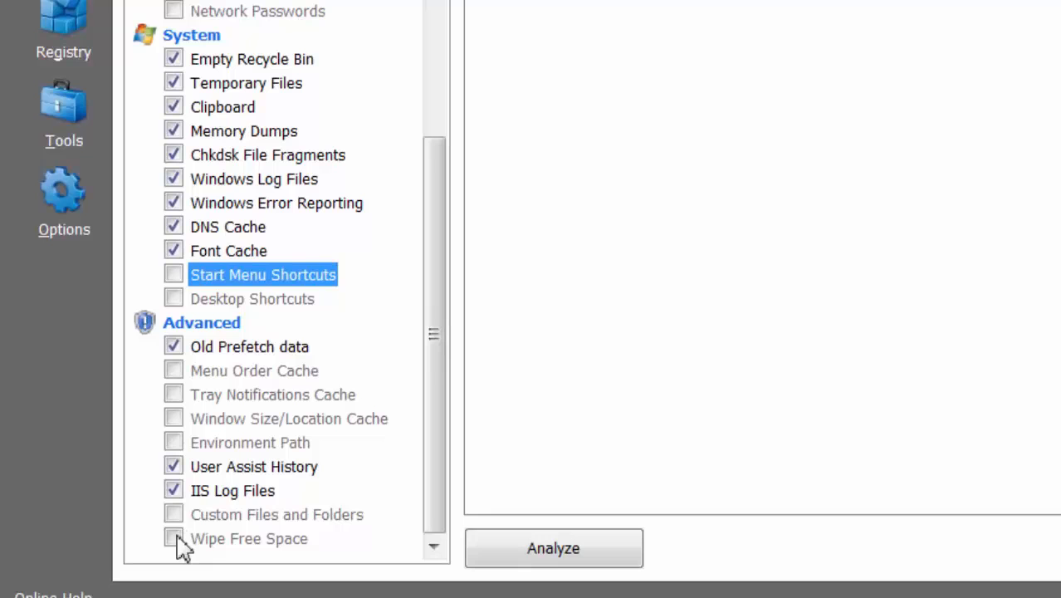
- Try Wipe Free Space, acknowledge its warning, leave it unchecked, and show the Applications list
click(173, 538)
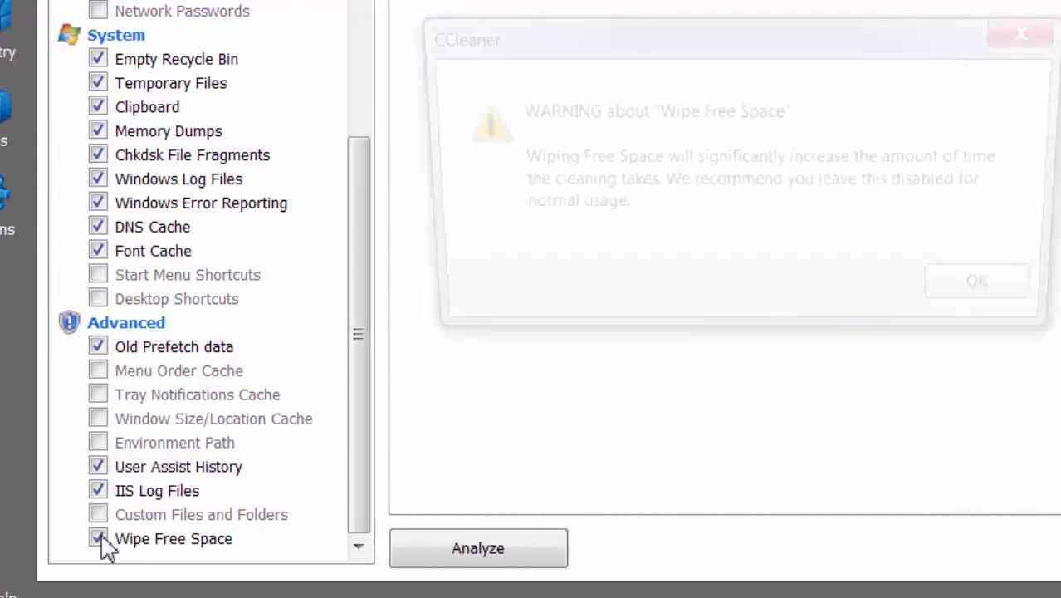
click(98, 538)
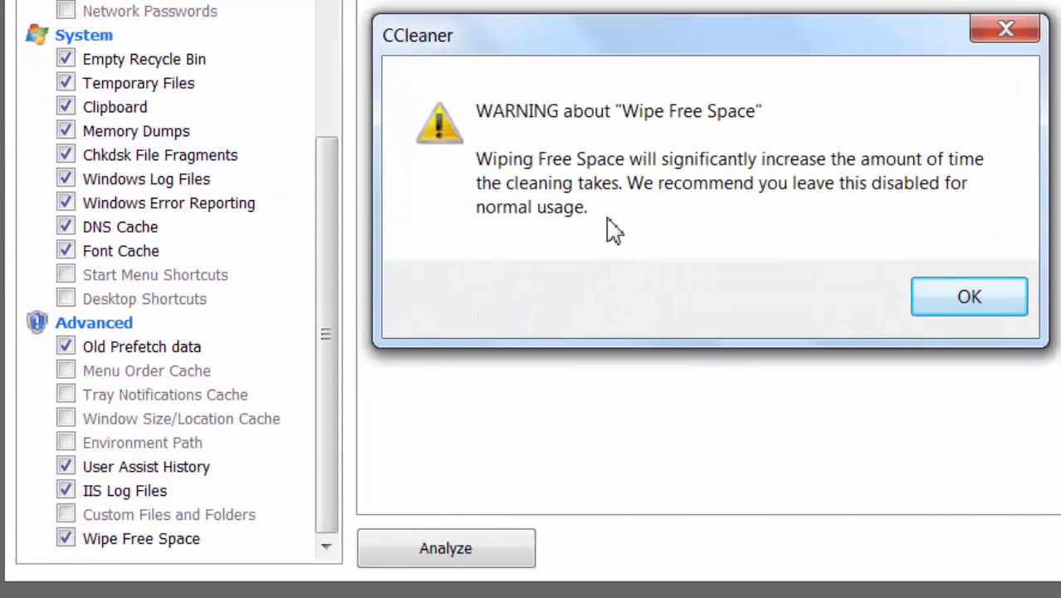
mouse_move(896, 252)
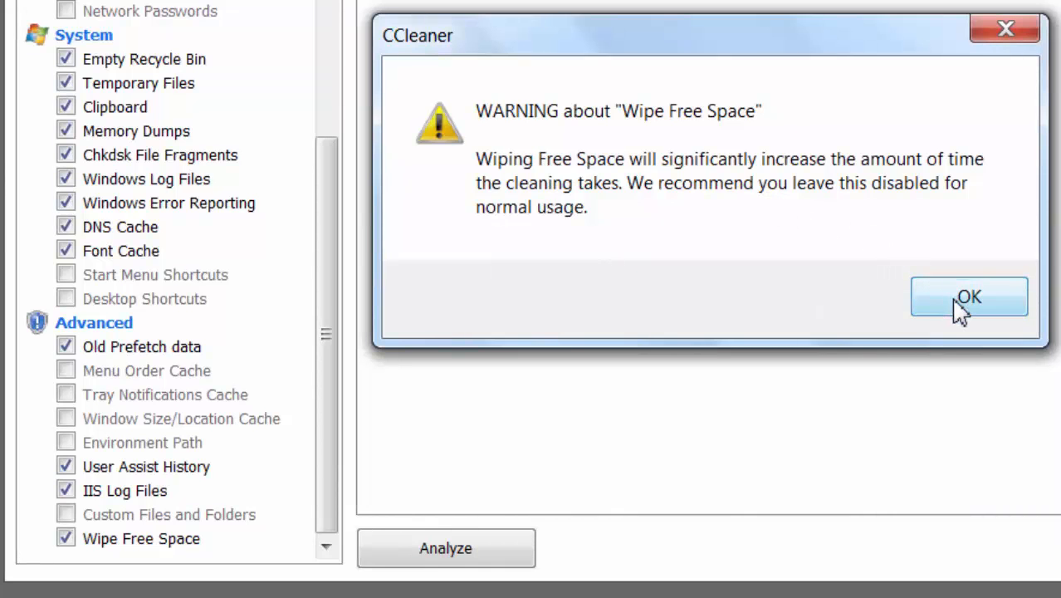
click(968, 295)
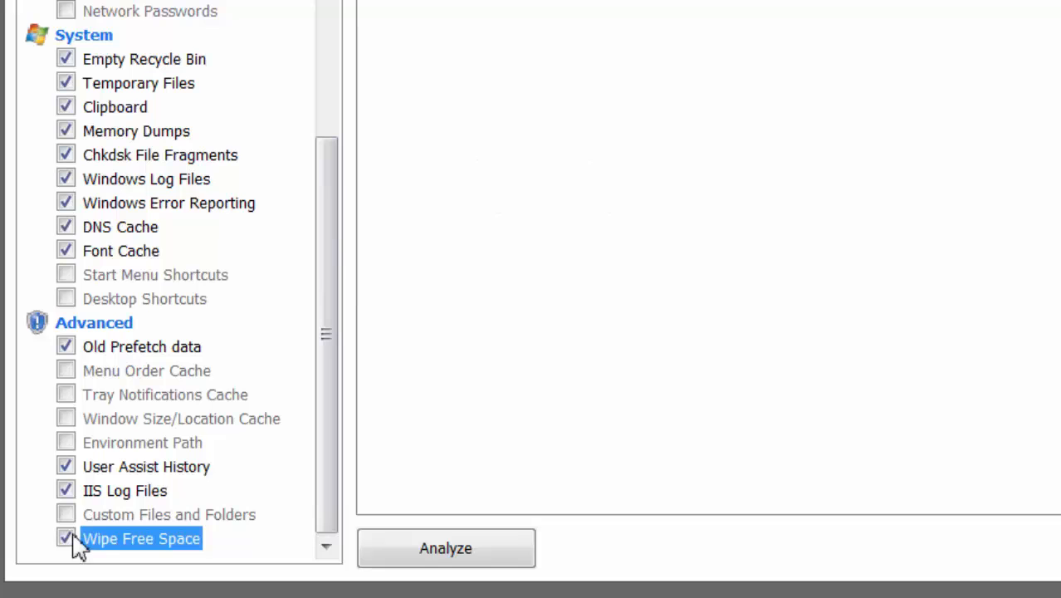
click(67, 538)
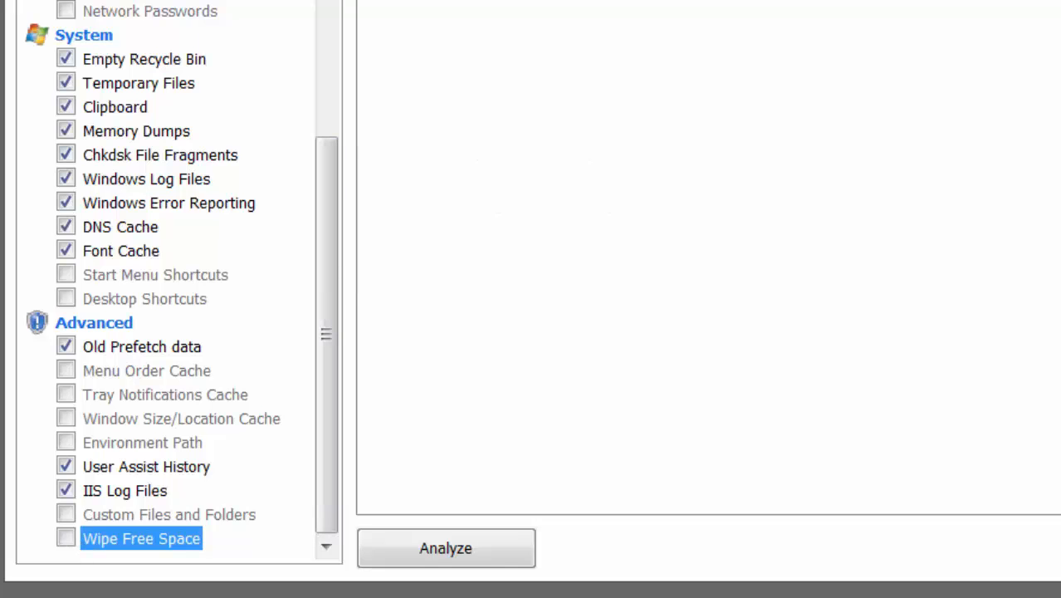
click(218, 39)
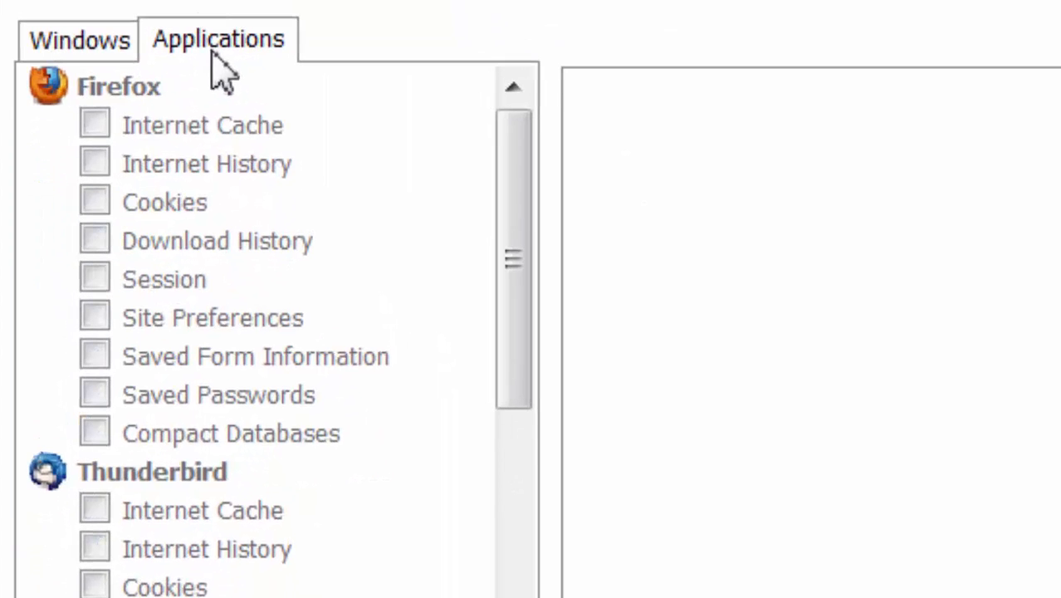
mouse_move(95, 136)
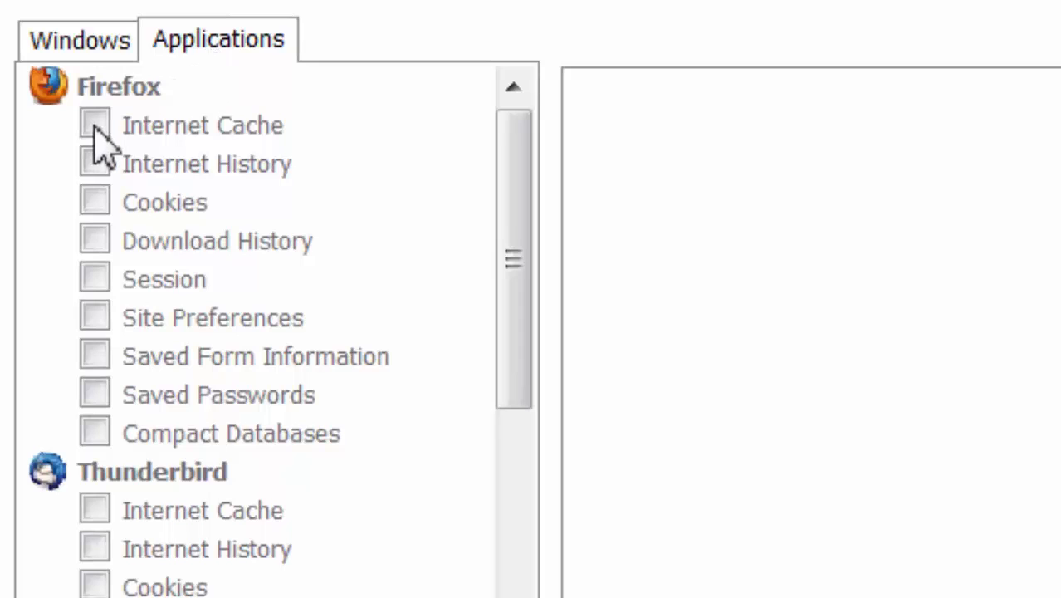
mouse_move(91, 390)
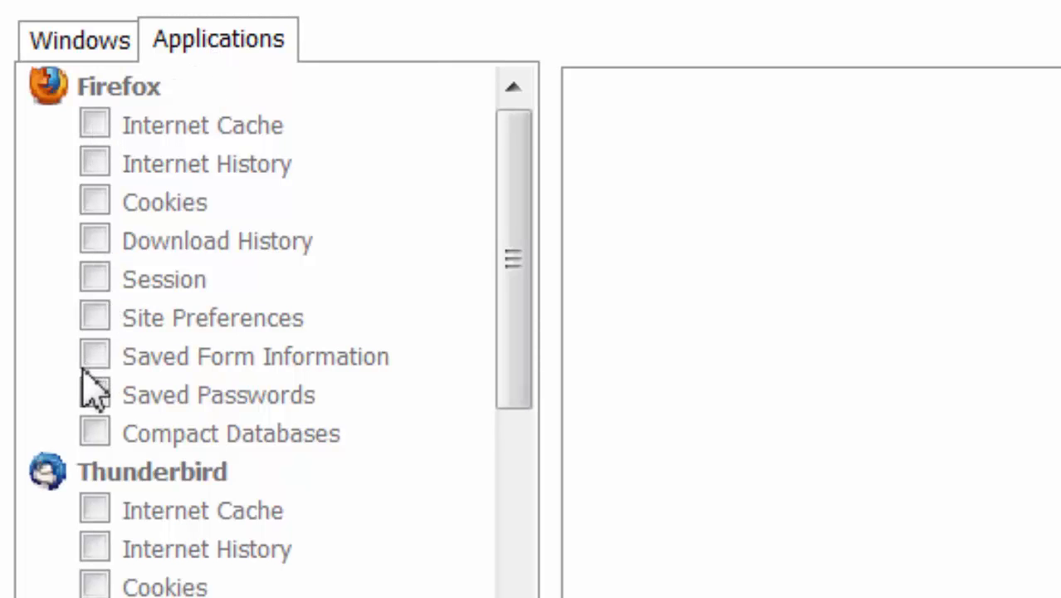
scroll(down, 3)
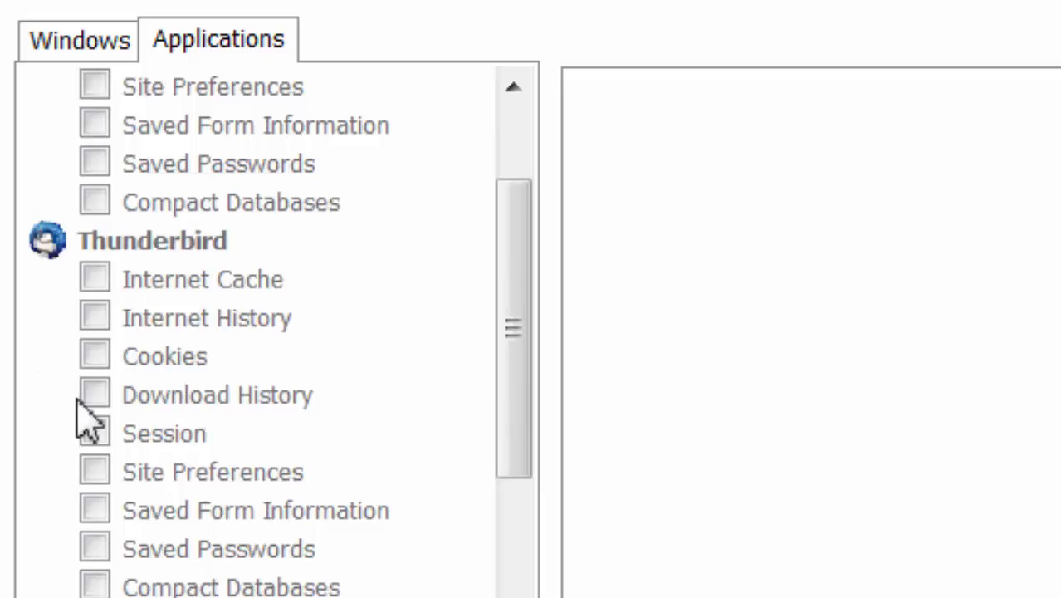
scroll(down, 3)
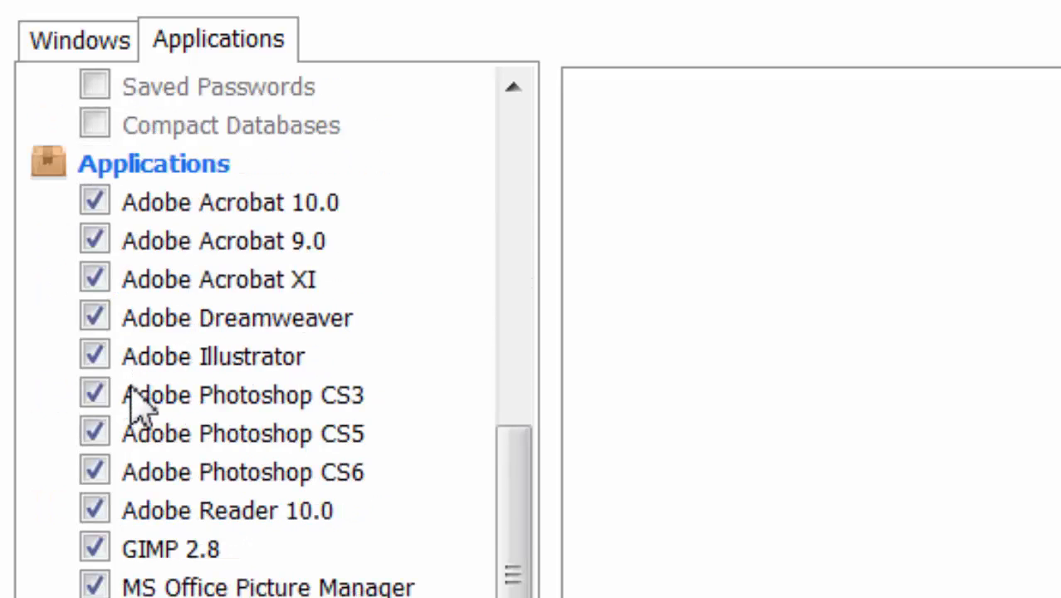
scroll(down, 3)
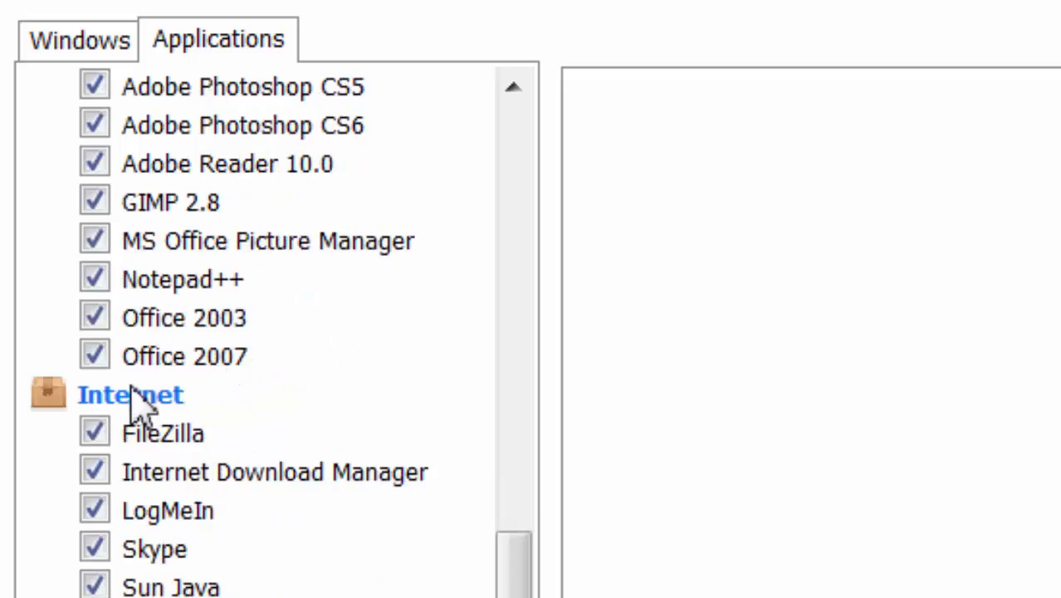
scroll(down, 3)
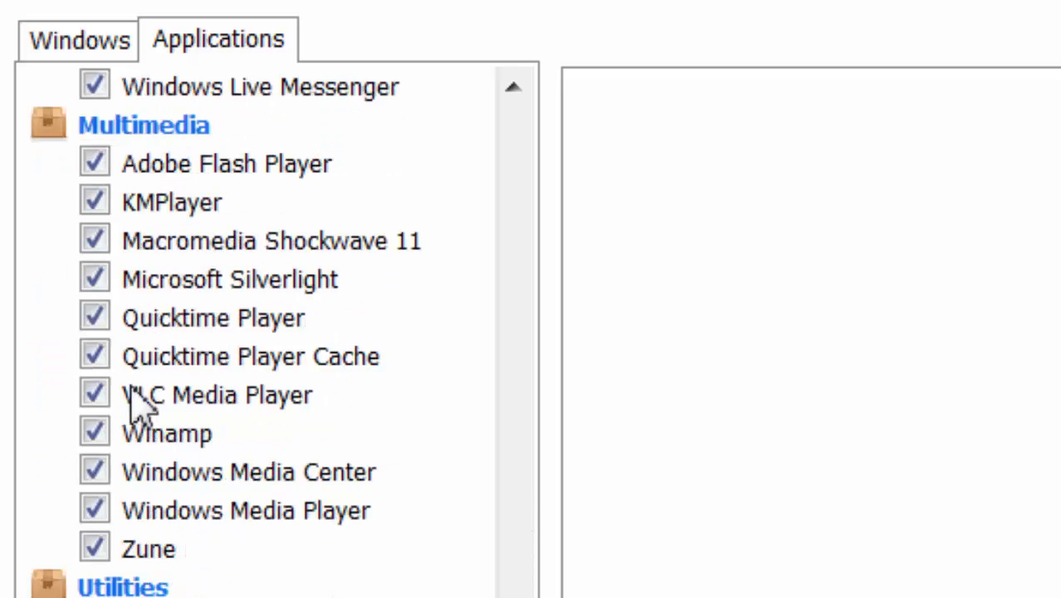
scroll(down, 3)
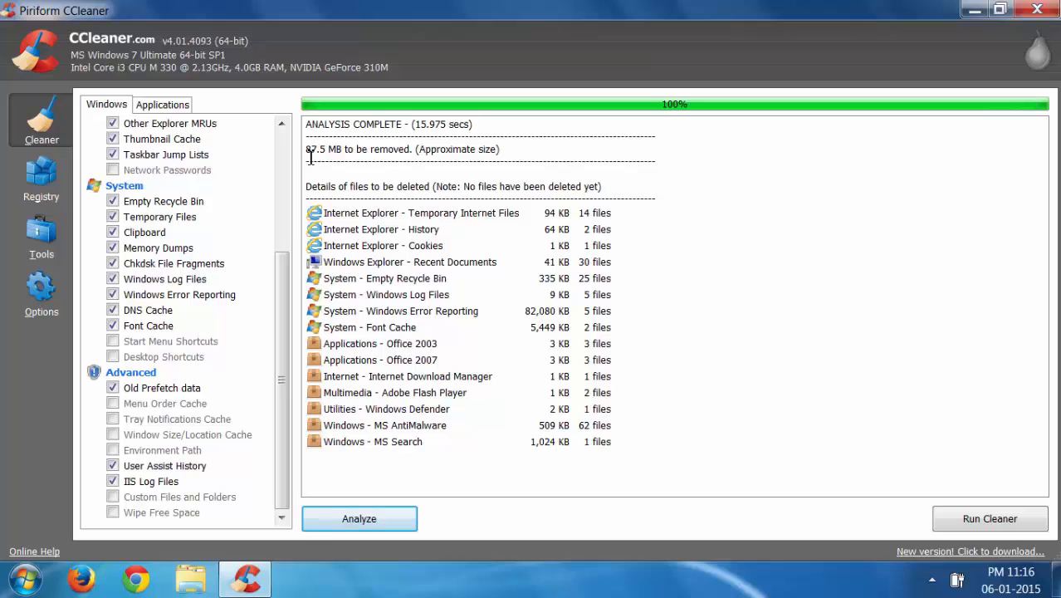
mouse_move(346, 149)
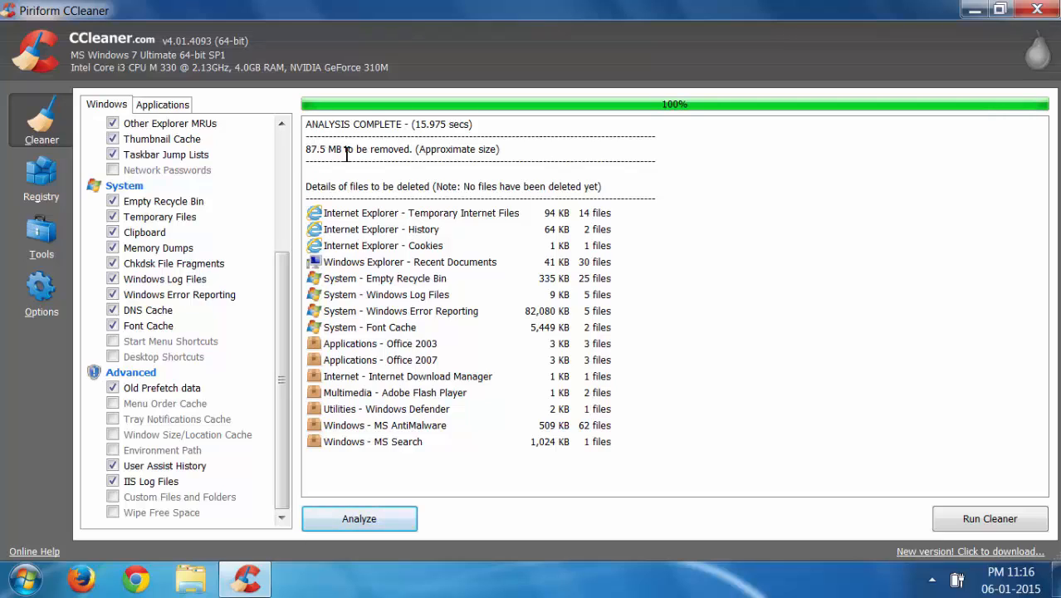
mouse_move(432, 302)
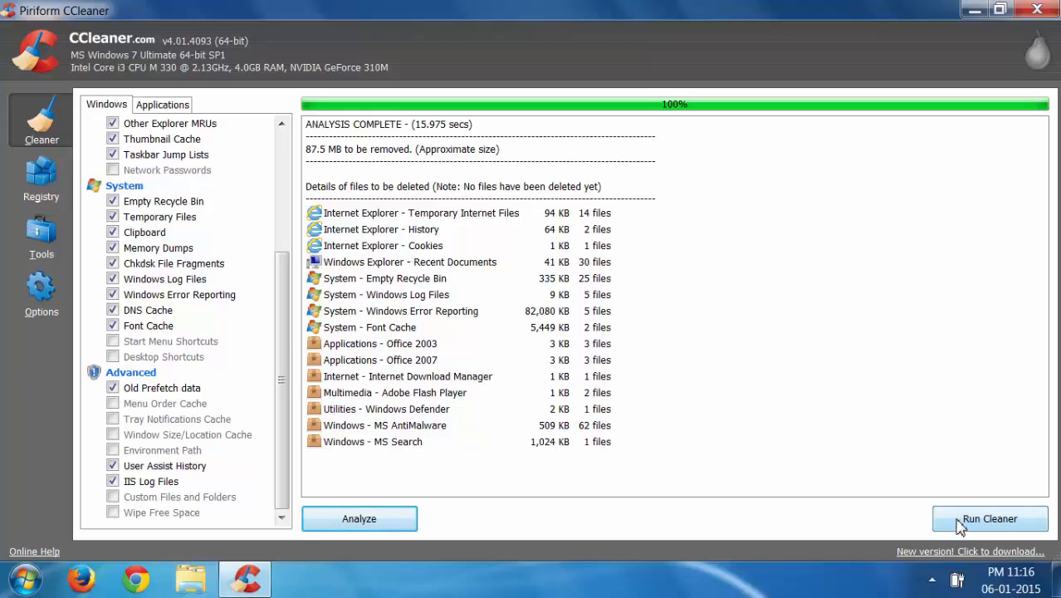
- Run the cleaner to remove the 90.5 MB of junk found
click(990, 519)
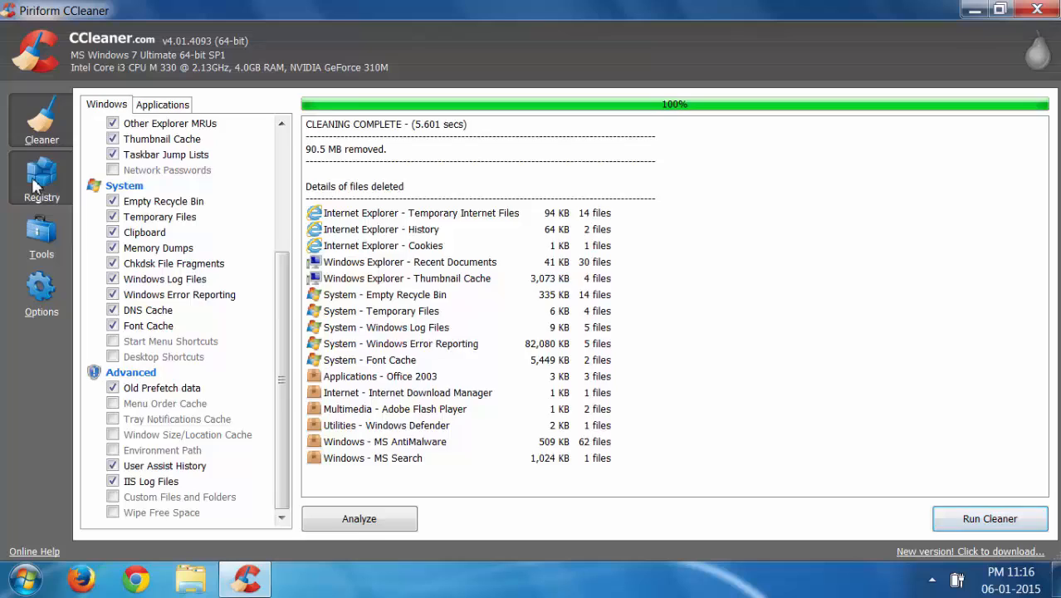
- Scan the registry for issues and confirm none are found
click(41, 174)
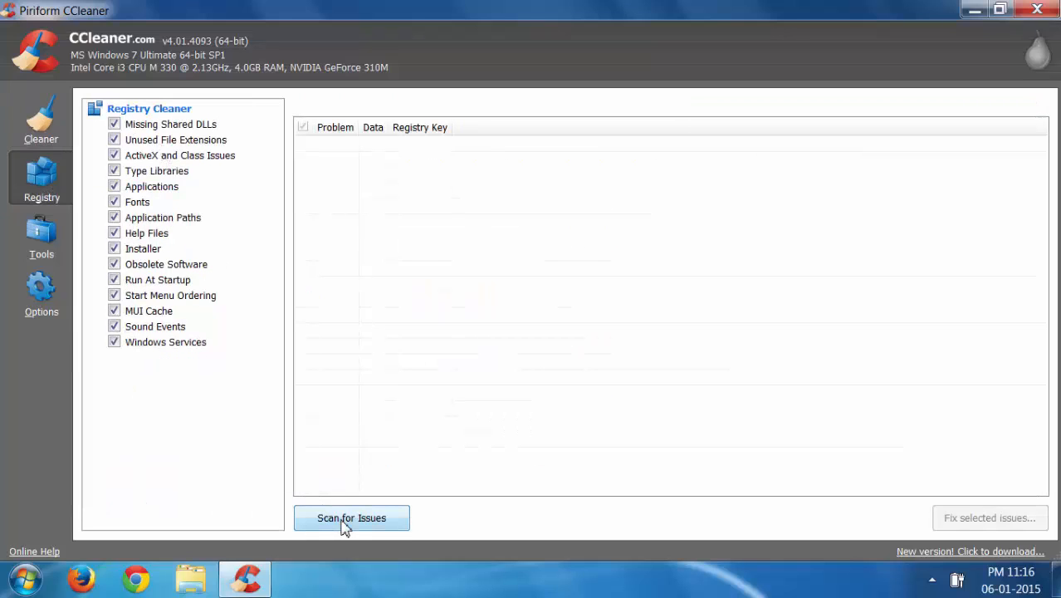
click(352, 518)
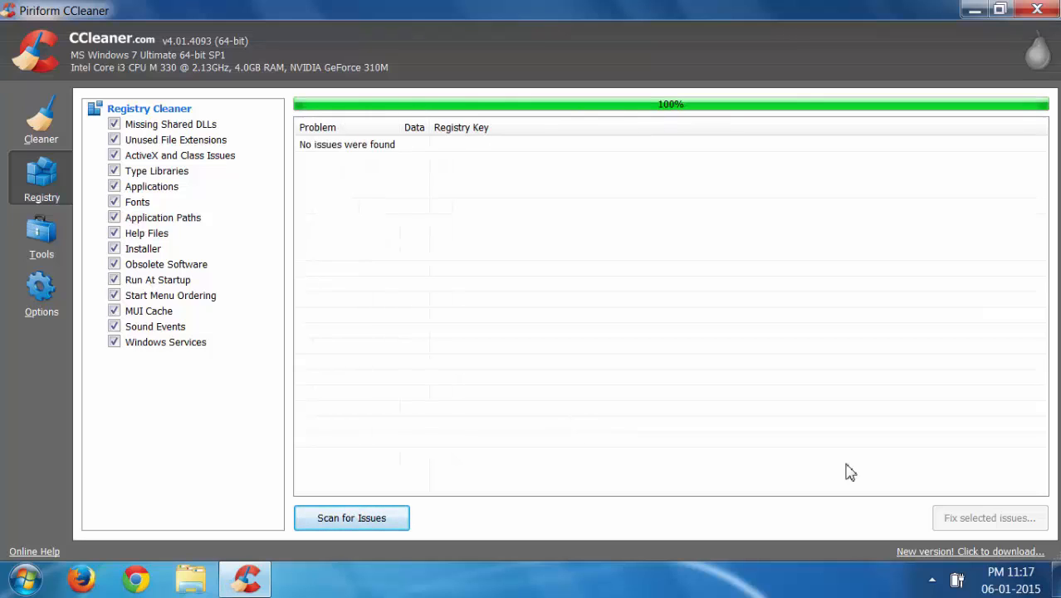
mouse_move(927, 474)
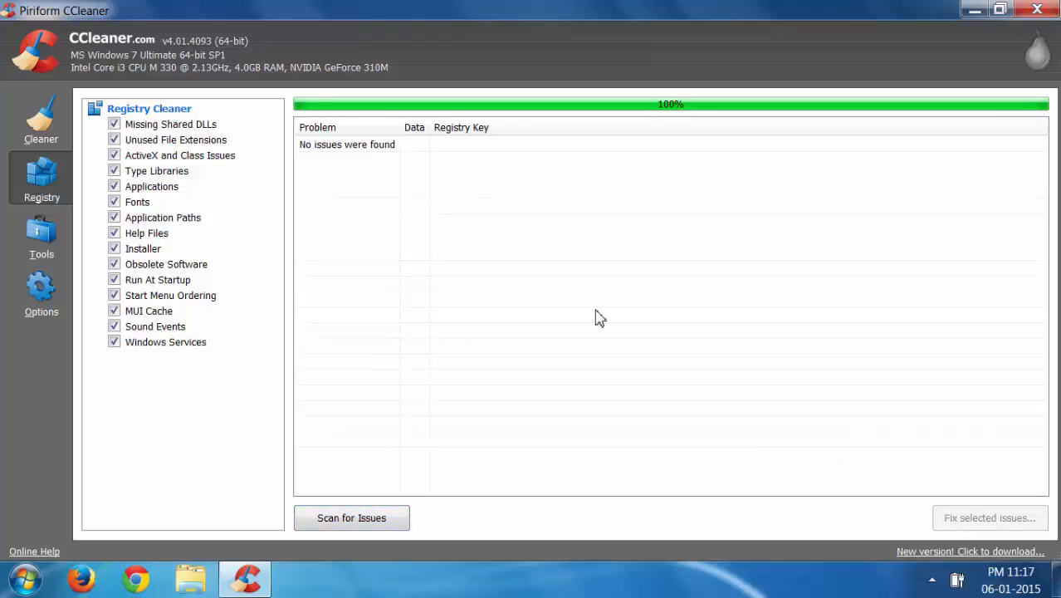
mouse_move(548, 285)
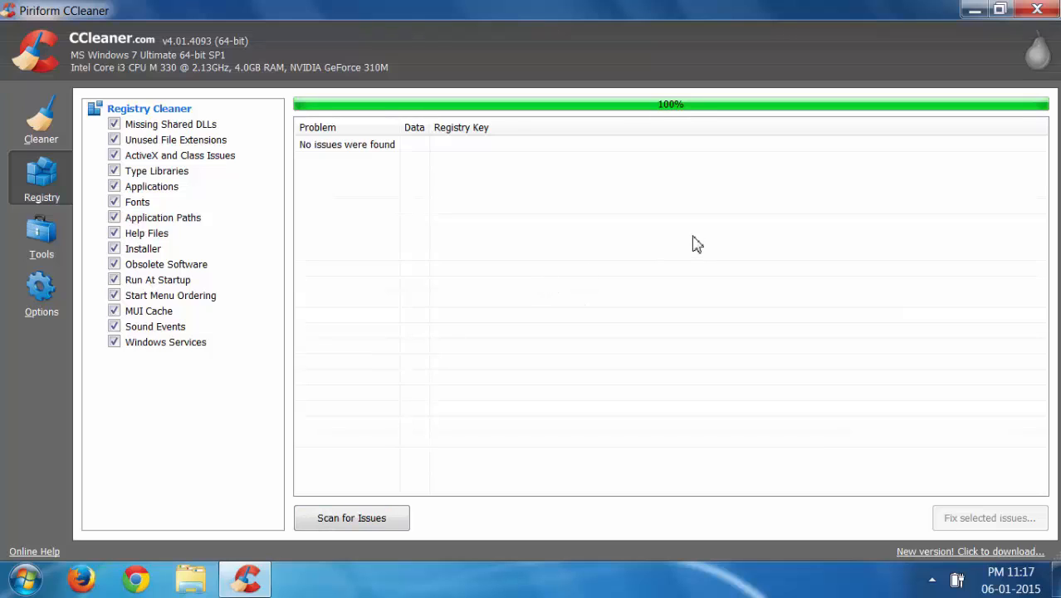
mouse_move(600, 319)
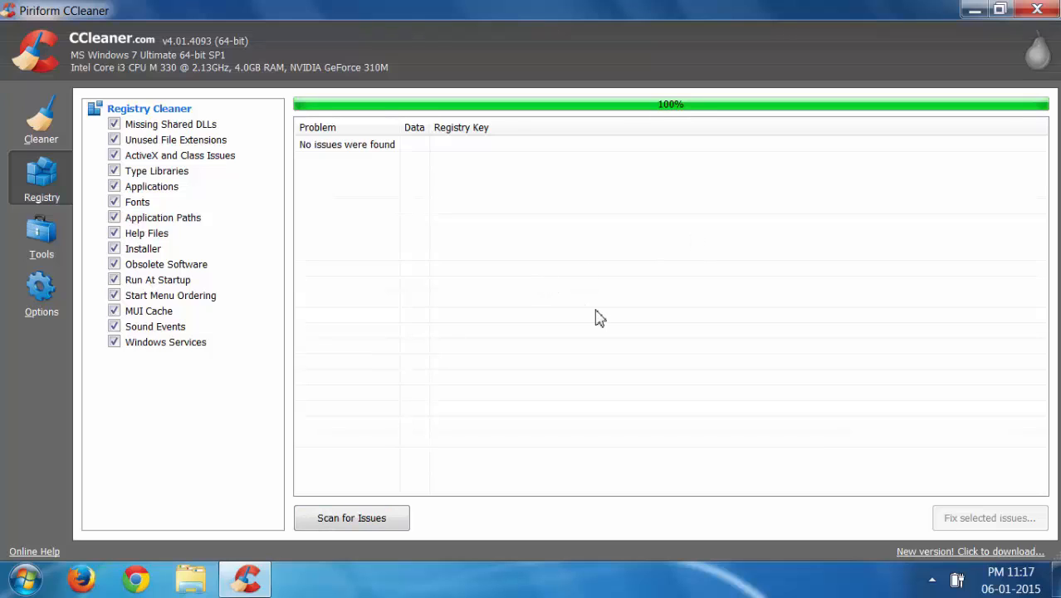